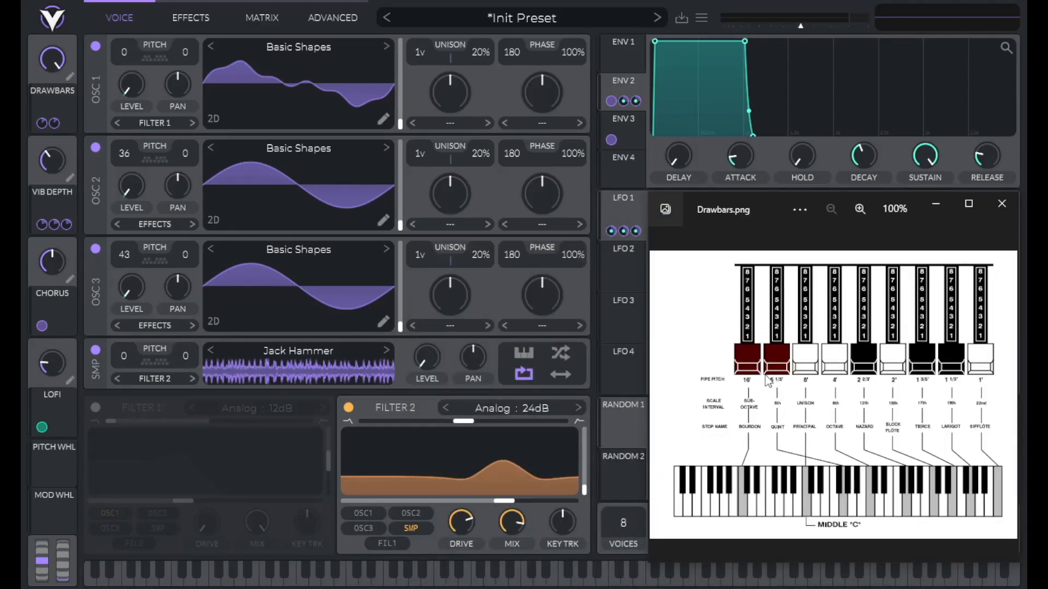
{"action": "mouse_move", "coordinate": [987, 359]}
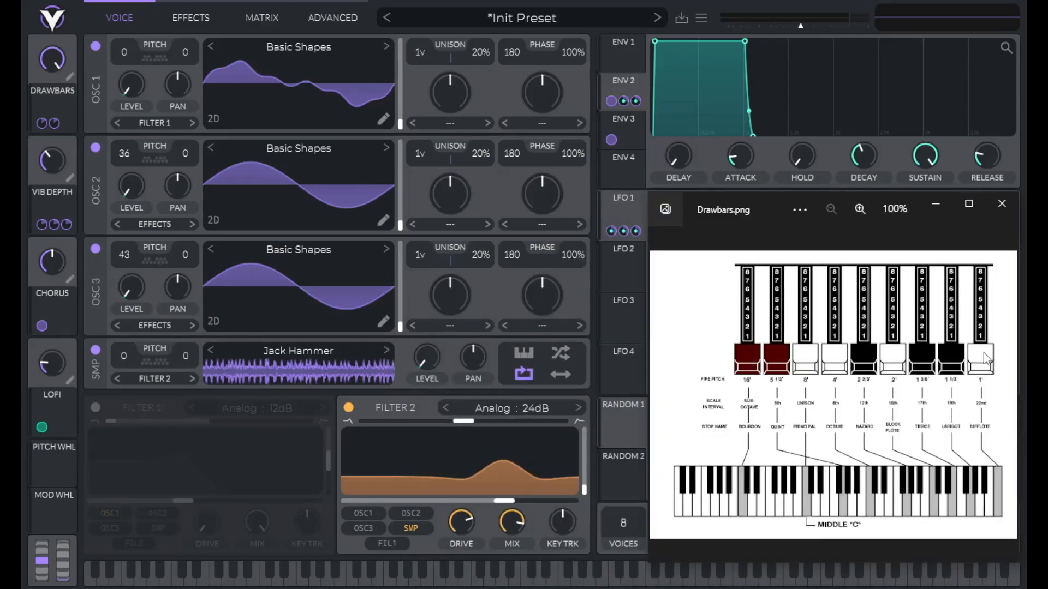
{"action": "mouse_move", "coordinate": [755, 354]}
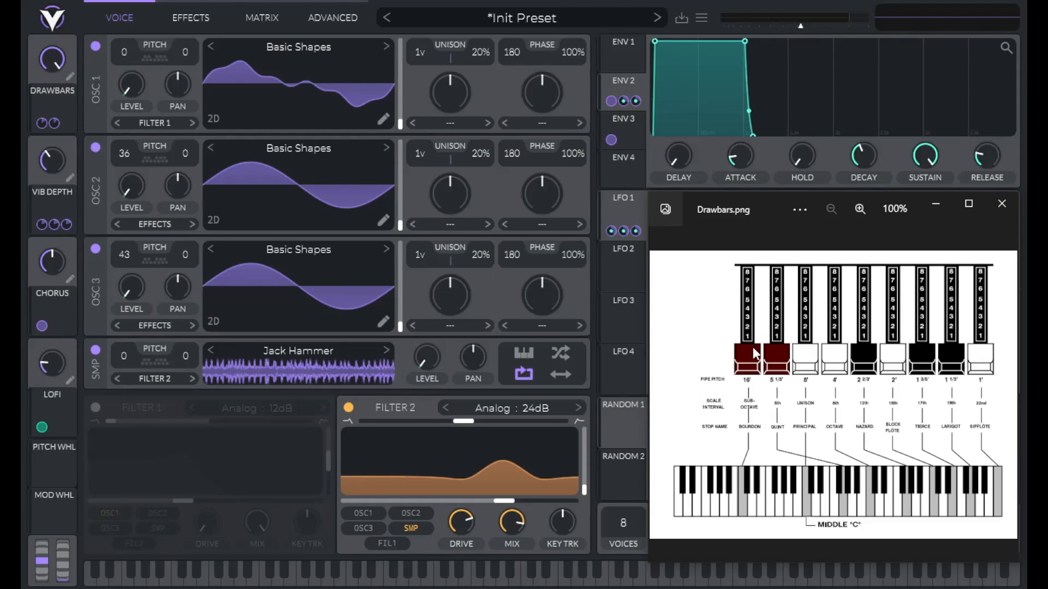
{"action": "mouse_move", "coordinate": [808, 514]}
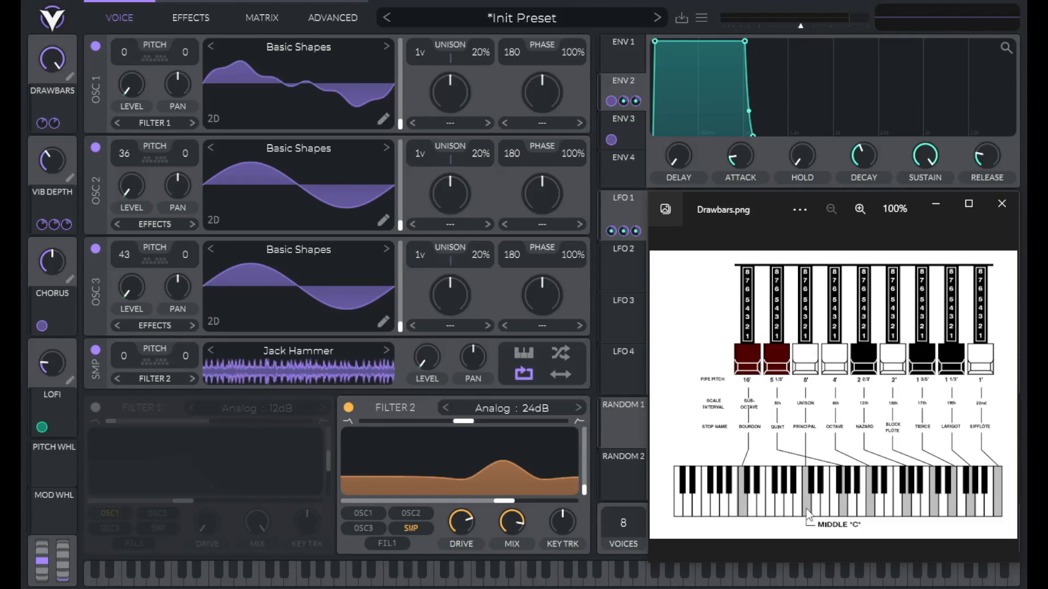
{"action": "mouse_move", "coordinate": [989, 505]}
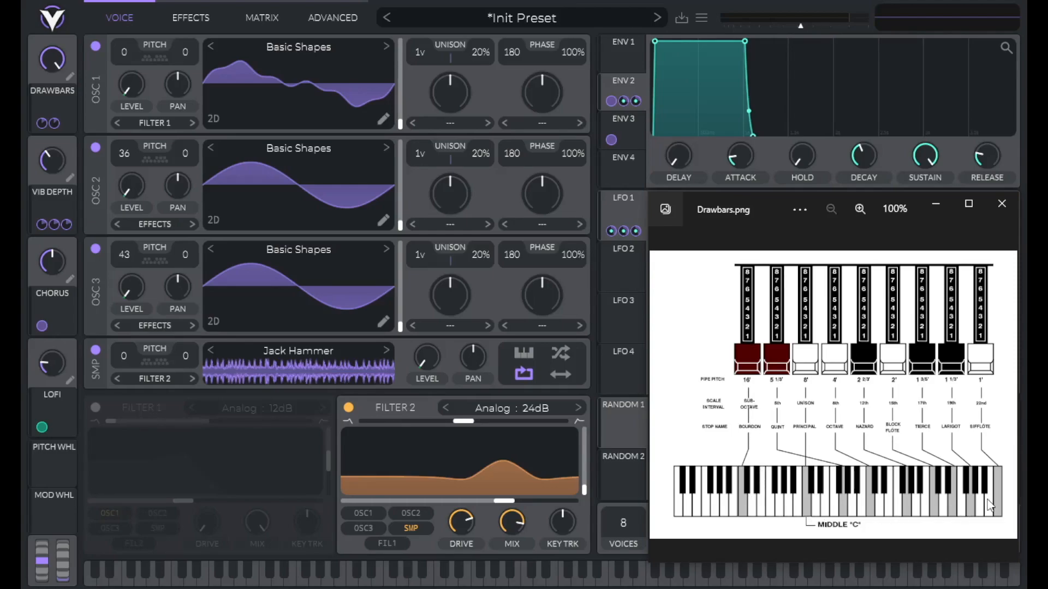
{"action": "mouse_move", "coordinate": [746, 481]}
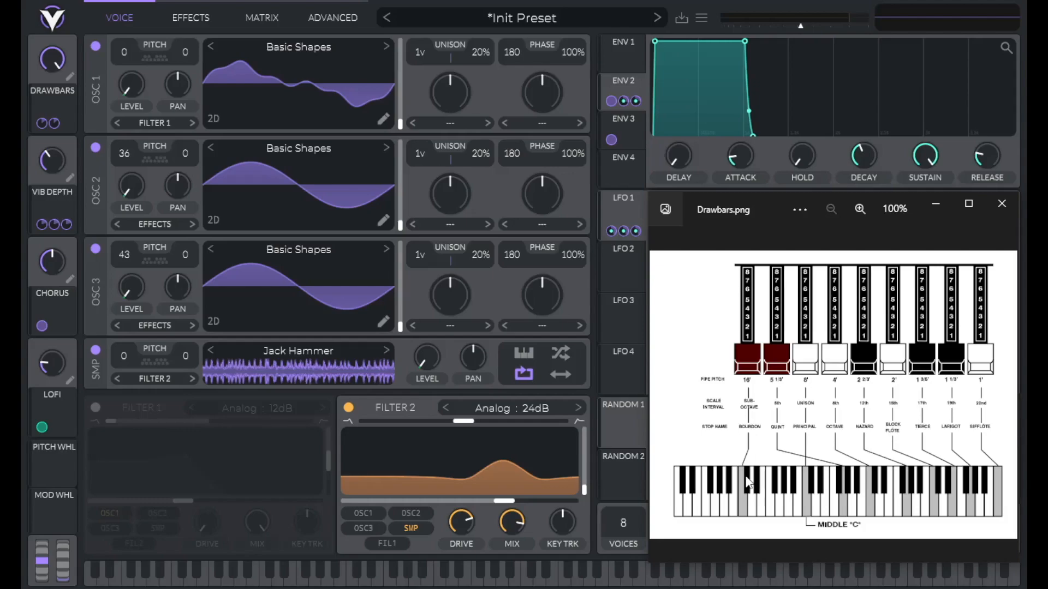
{"action": "mouse_move", "coordinate": [752, 504]}
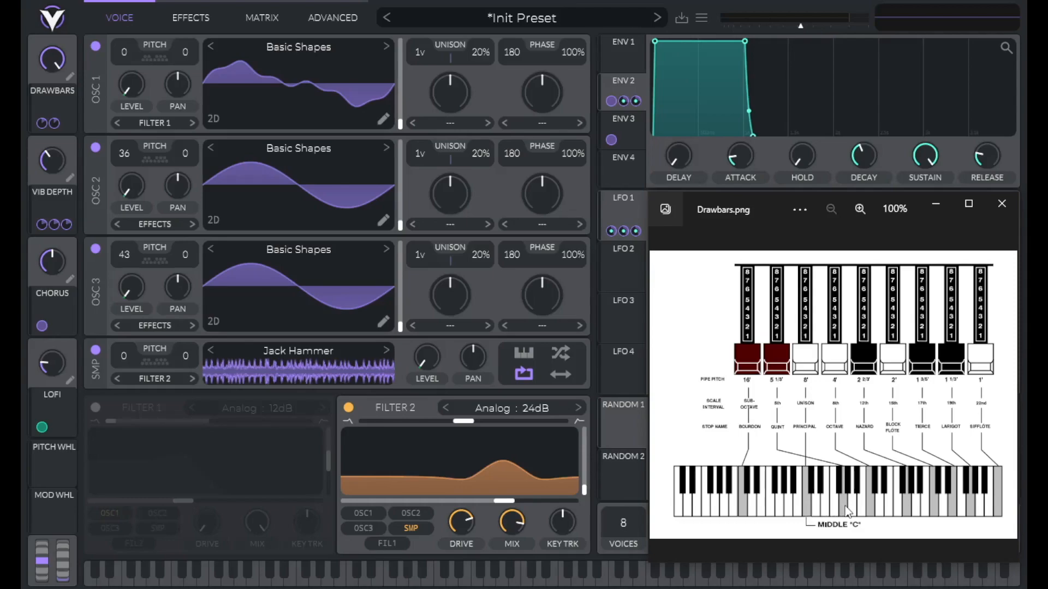
{"action": "mouse_move", "coordinate": [874, 510]}
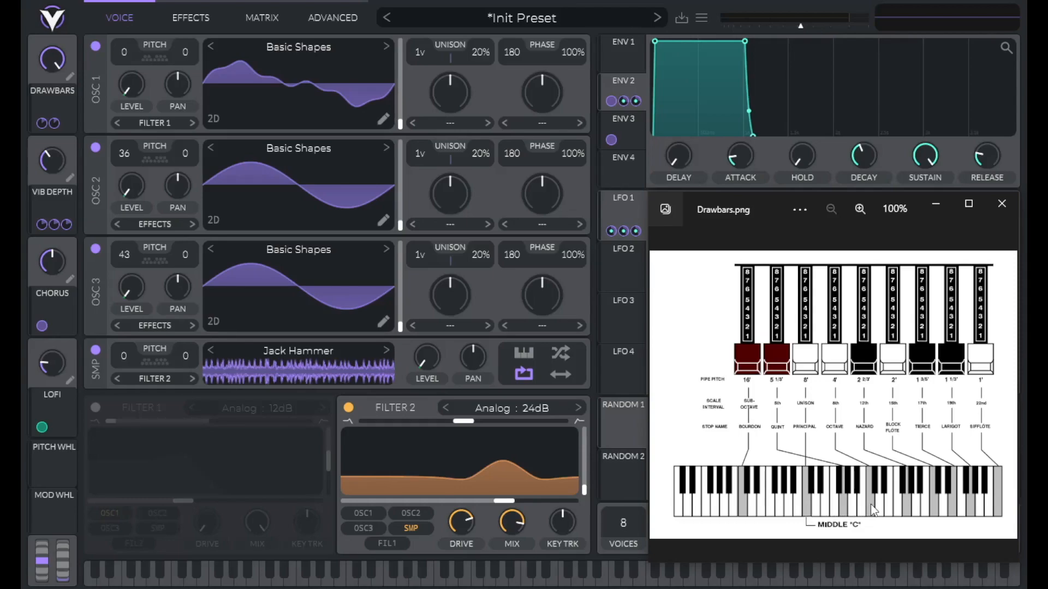
{"action": "mouse_move", "coordinate": [894, 514]}
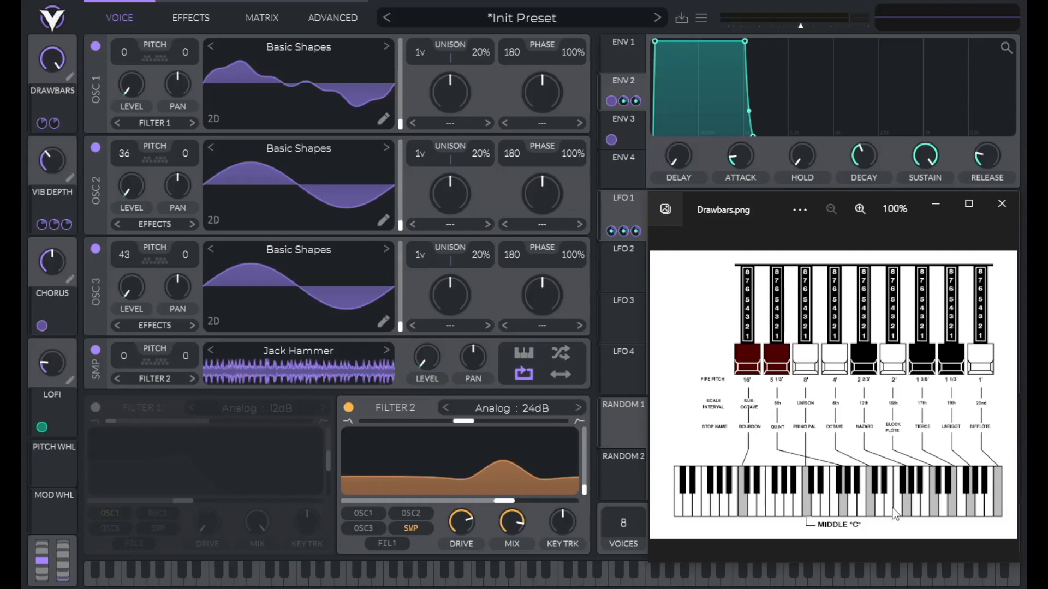
{"action": "mouse_move", "coordinate": [912, 514]}
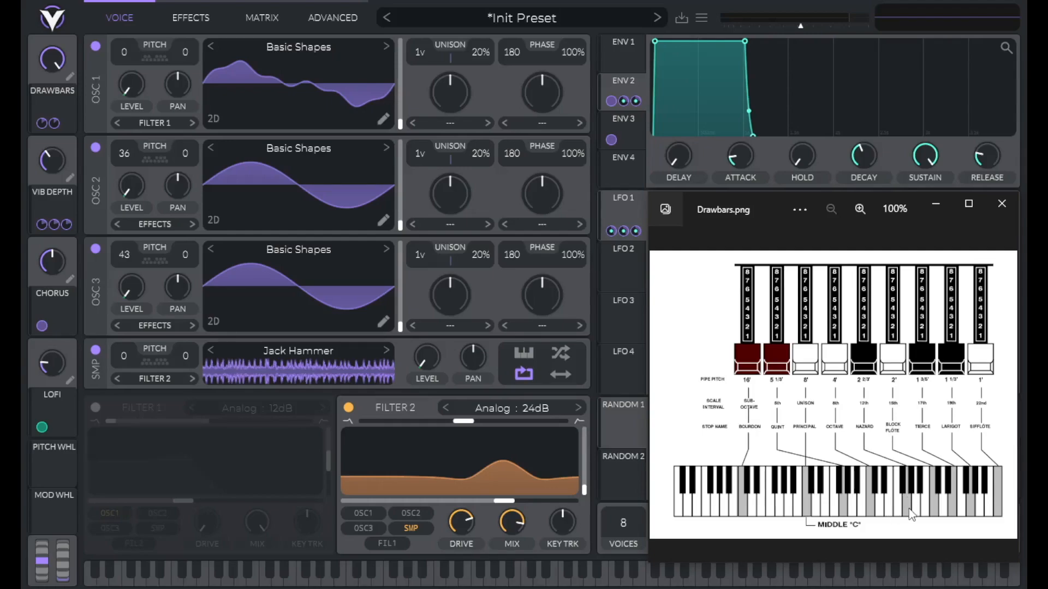
{"action": "mouse_move", "coordinate": [921, 490]}
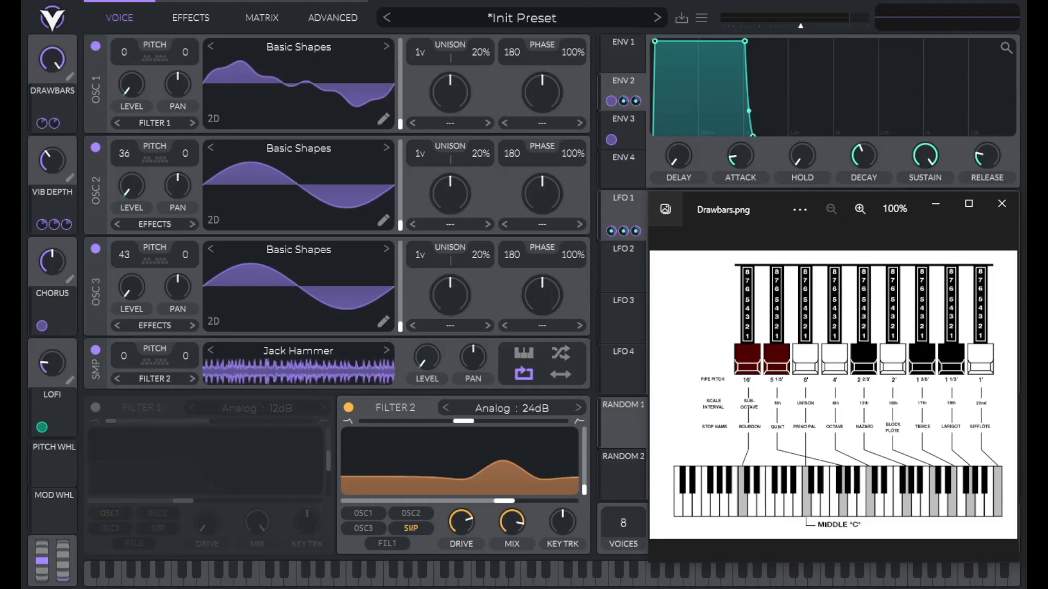
{"action": "mouse_move", "coordinate": [739, 494]}
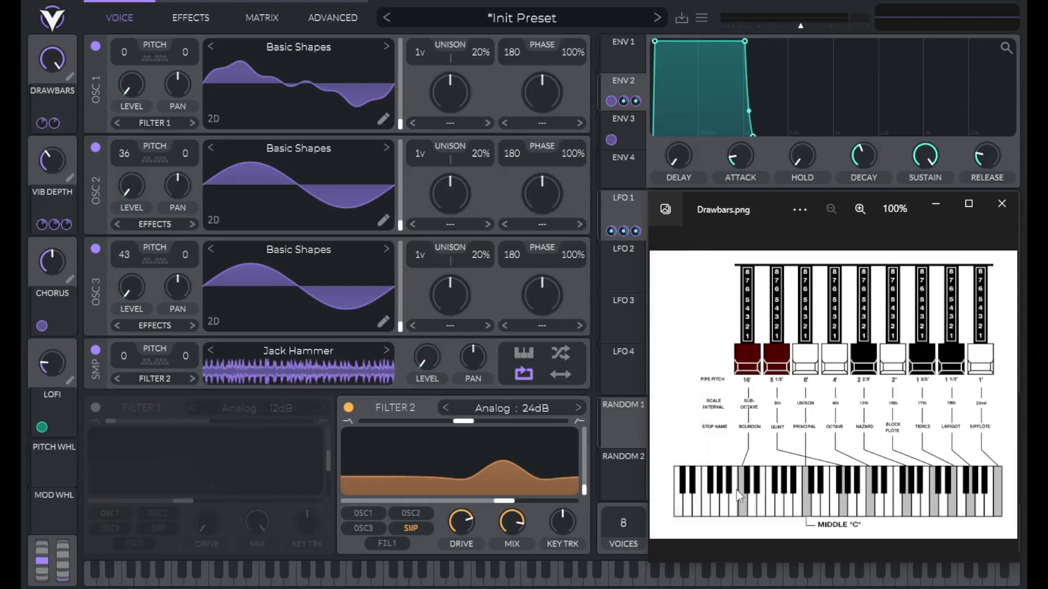
{"action": "mouse_move", "coordinate": [834, 516]}
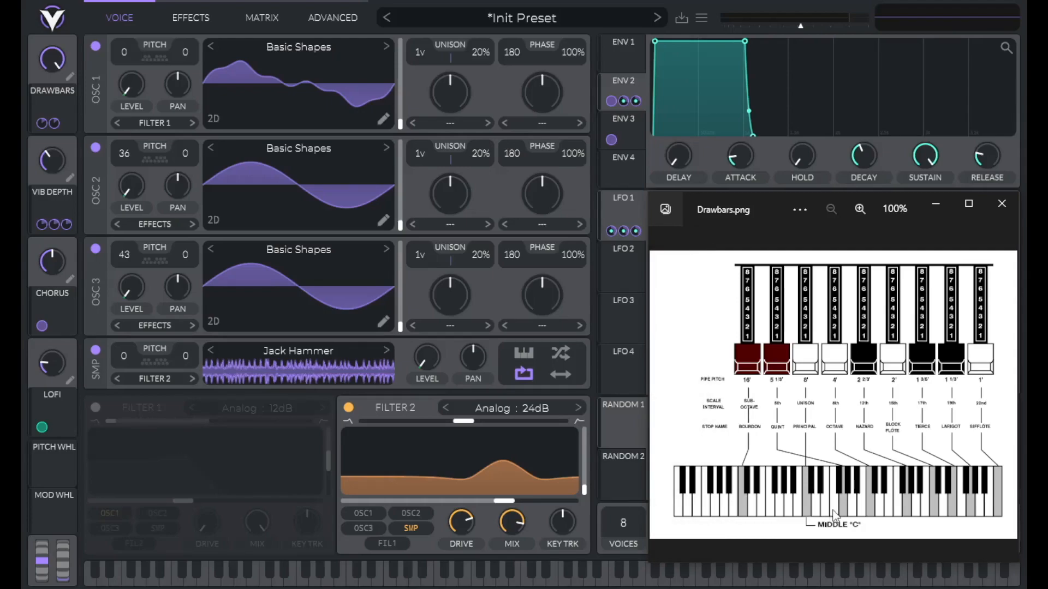
{"action": "mouse_move", "coordinate": [826, 556]}
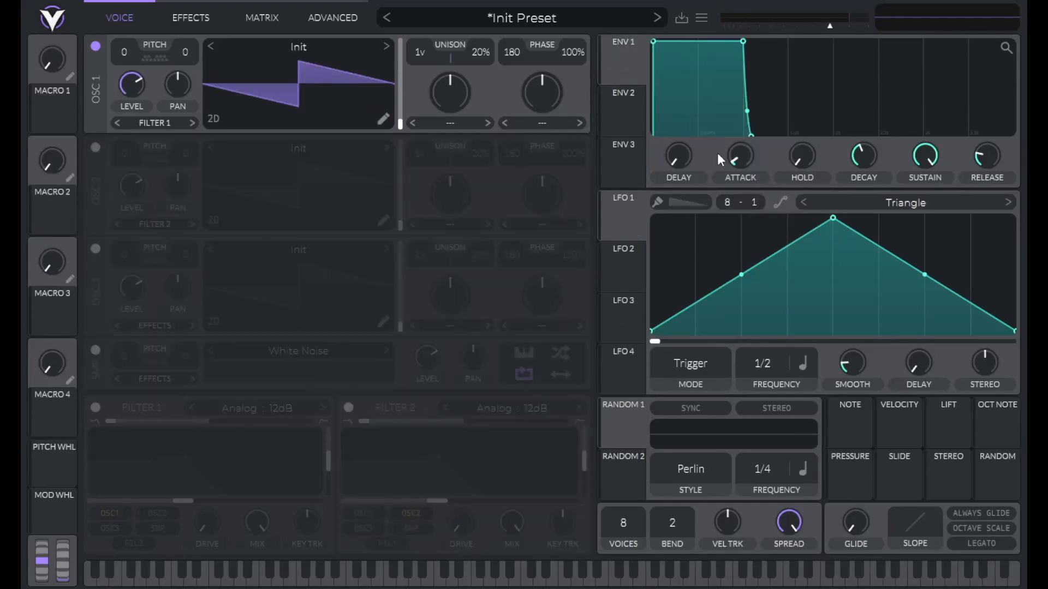
- Load the Factory > Basic Shapes wavetable into oscillator 1
{"action": "left_click", "coordinate": [298, 47]}
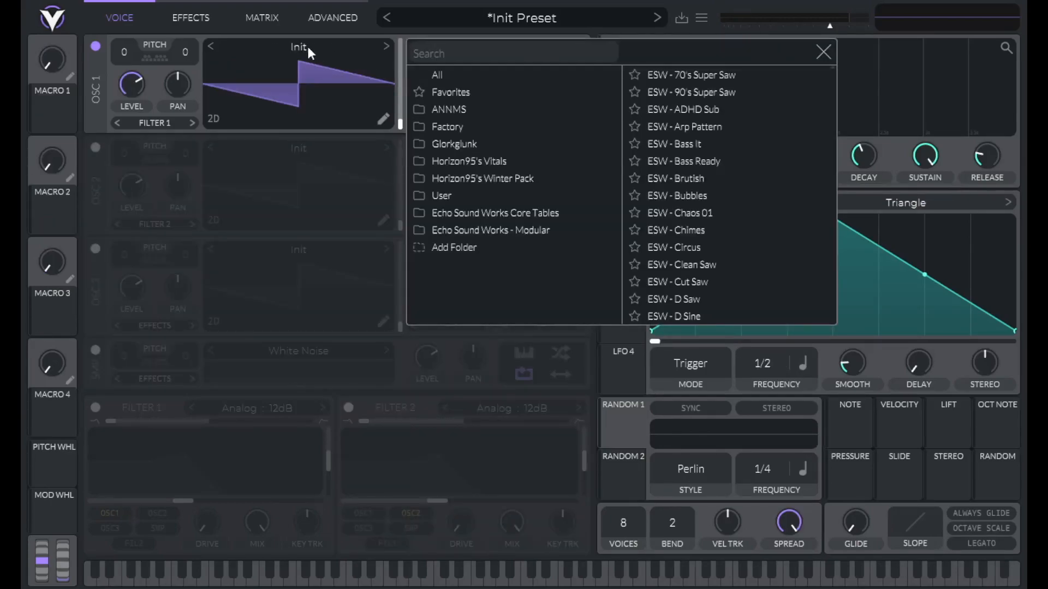
{"action": "left_click", "coordinate": [445, 126]}
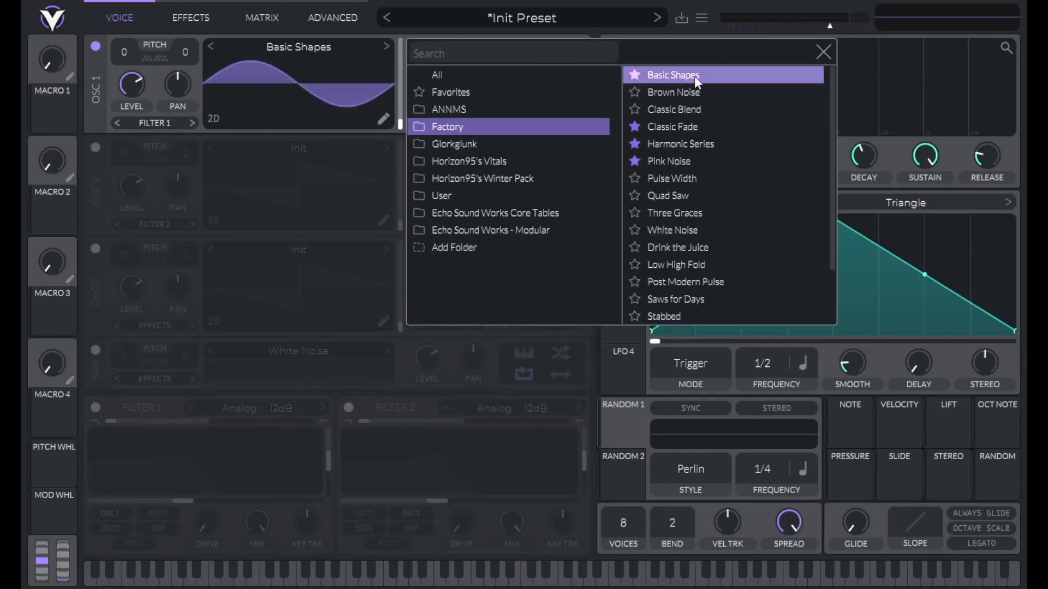
{"action": "left_click", "coordinate": [822, 52]}
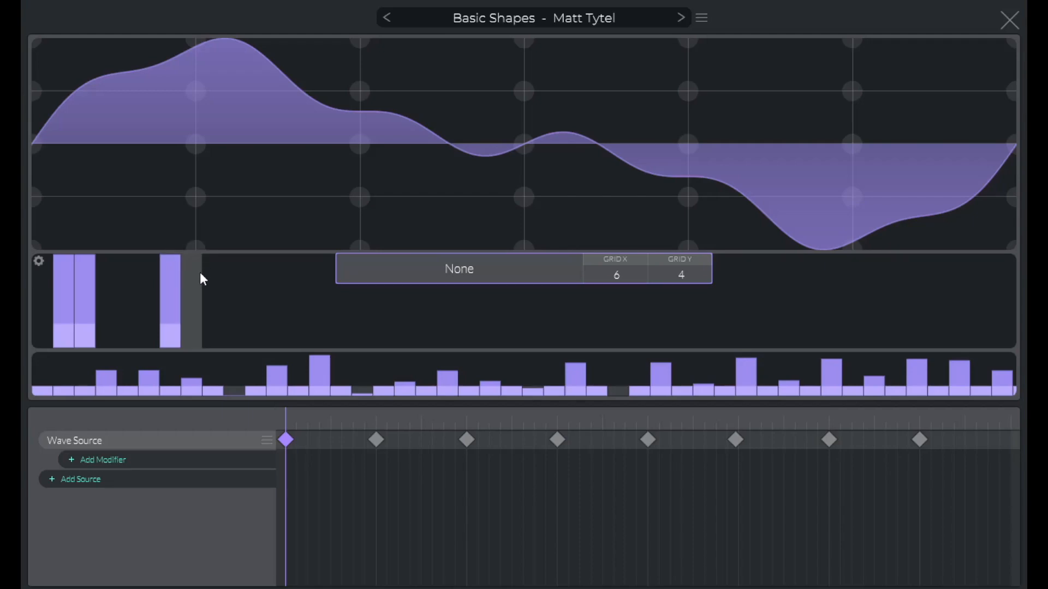
- Switch on oscillator 2 and load the Basic Shapes wavetable into it
{"action": "left_click", "coordinate": [1008, 18]}
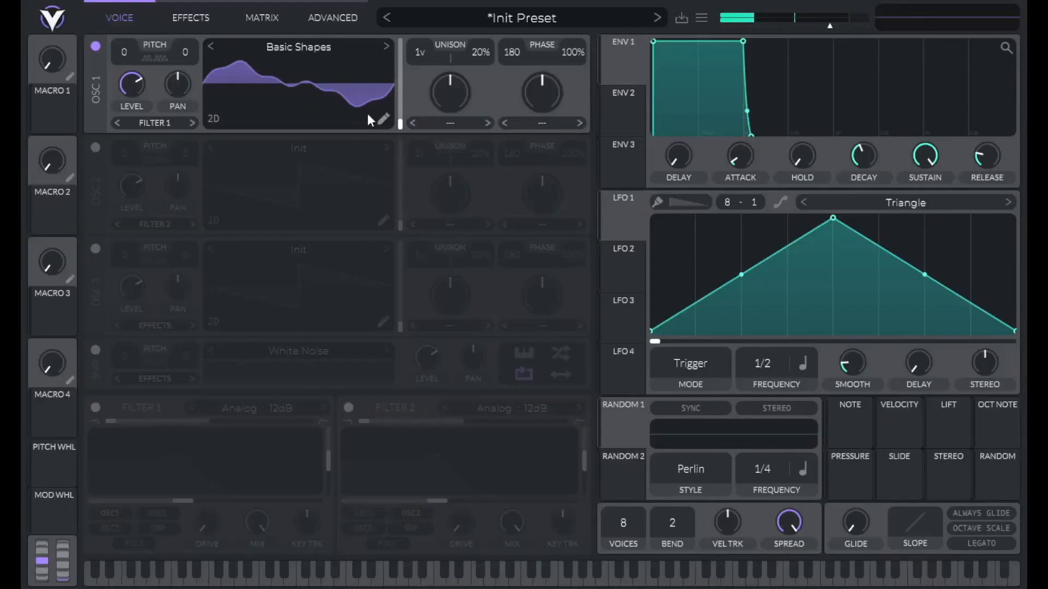
{"action": "left_click", "coordinate": [95, 148]}
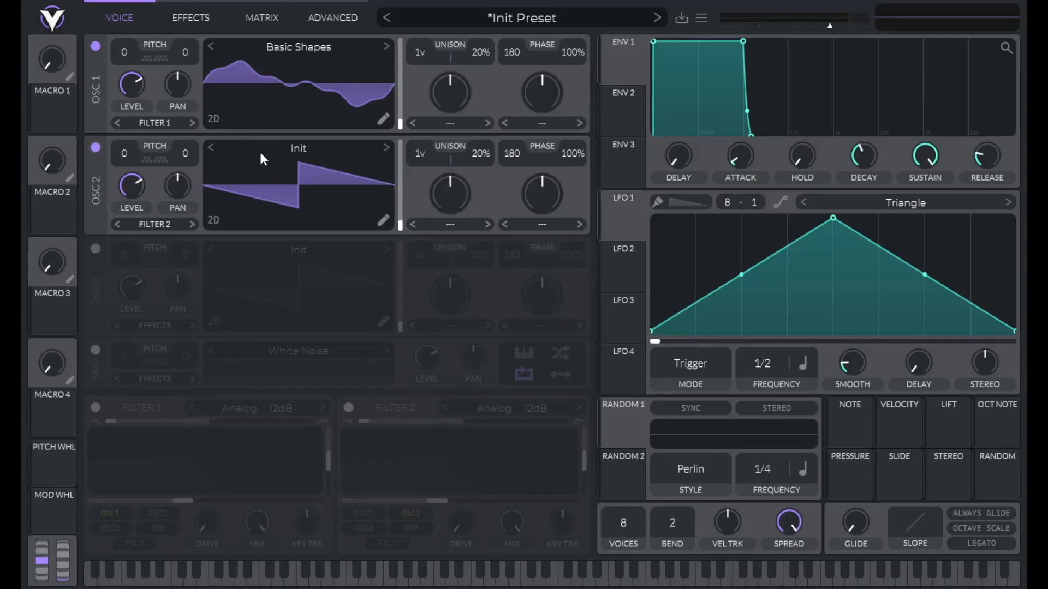
{"action": "left_click", "coordinate": [298, 147]}
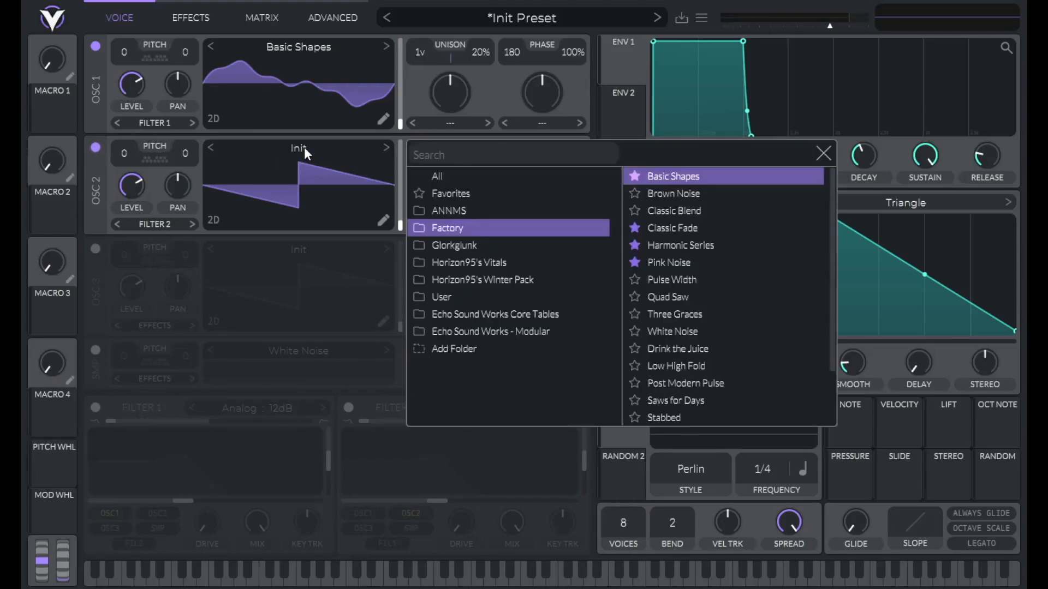
{"action": "left_click", "coordinate": [682, 176]}
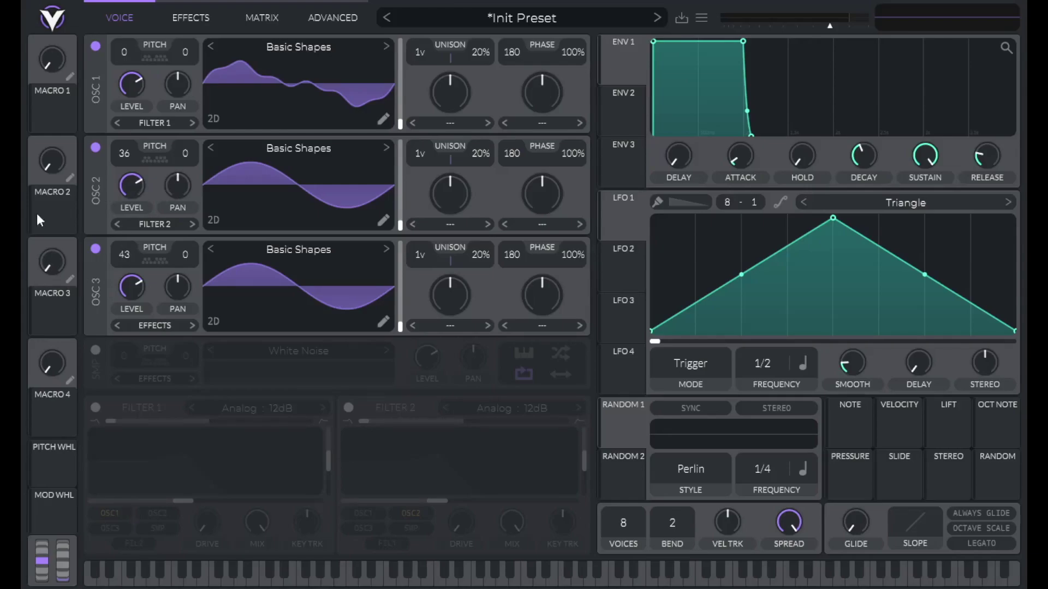
{"action": "mouse_move", "coordinate": [125, 161]}
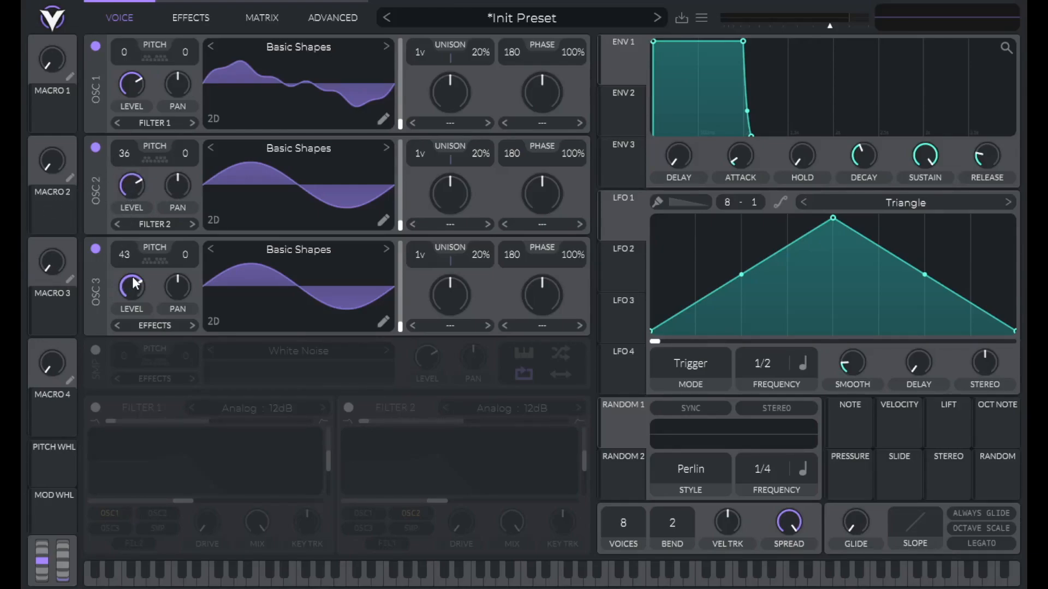
{"action": "mouse_move", "coordinate": [468, 114]}
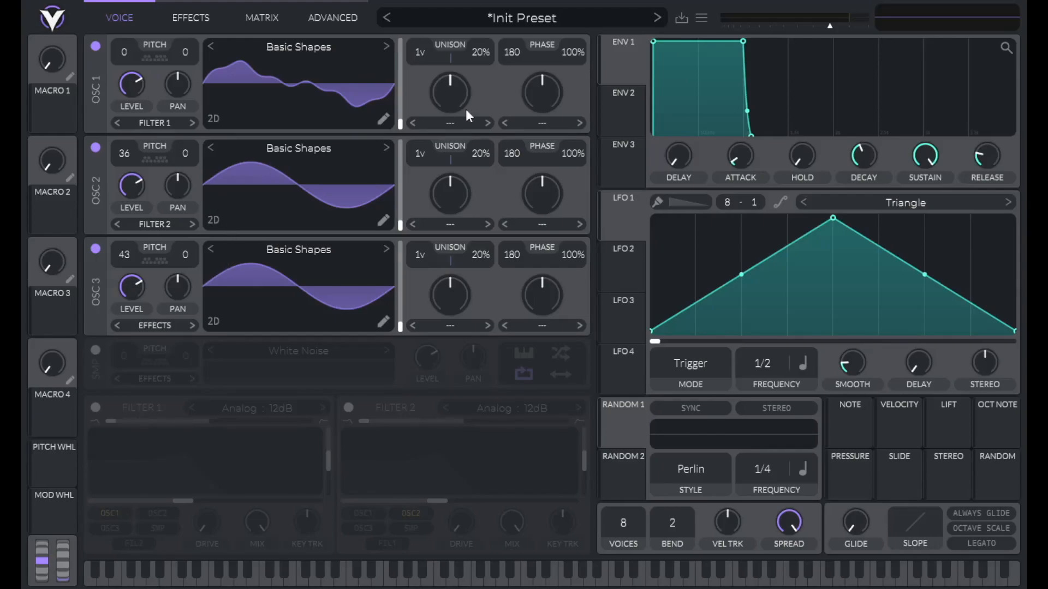
- Set the oscillator level to exactly 0 before routing envelope 2 to it
{"action": "left_click", "coordinate": [621, 111]}
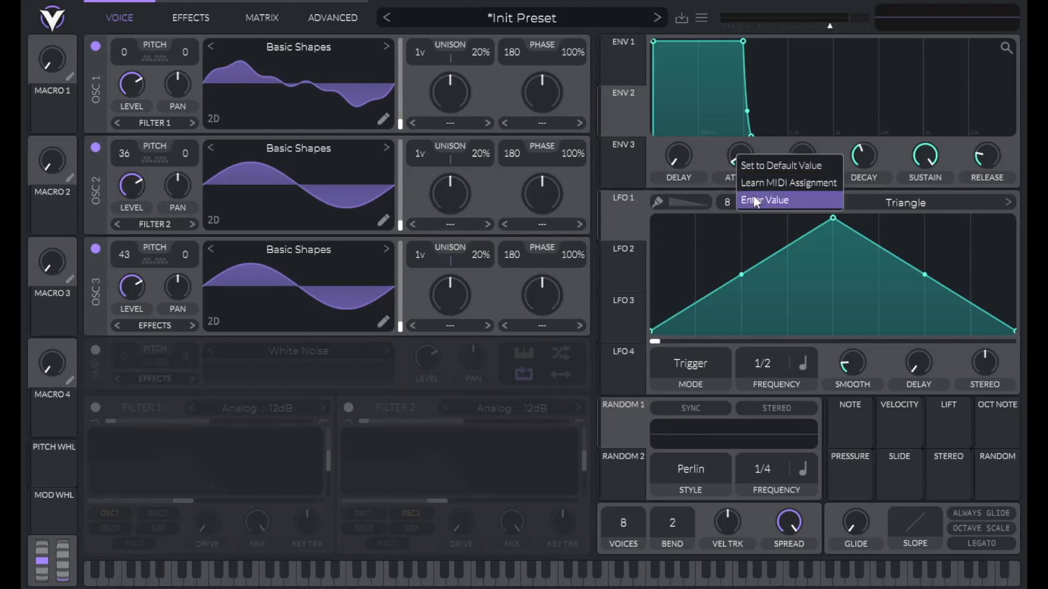
{"action": "left_click", "coordinate": [764, 199]}
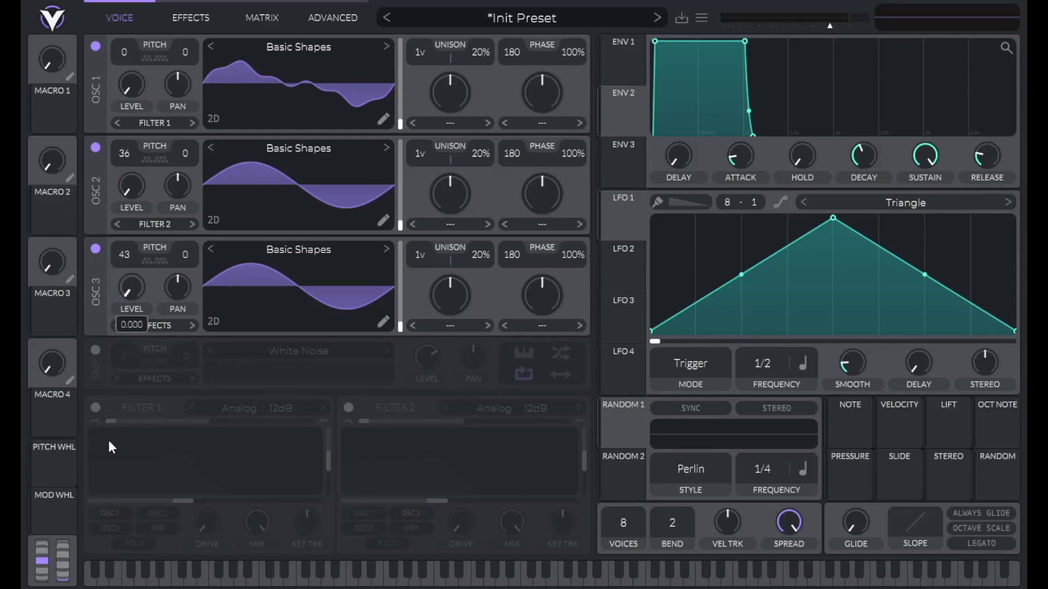
{"action": "left_click", "coordinate": [621, 92]}
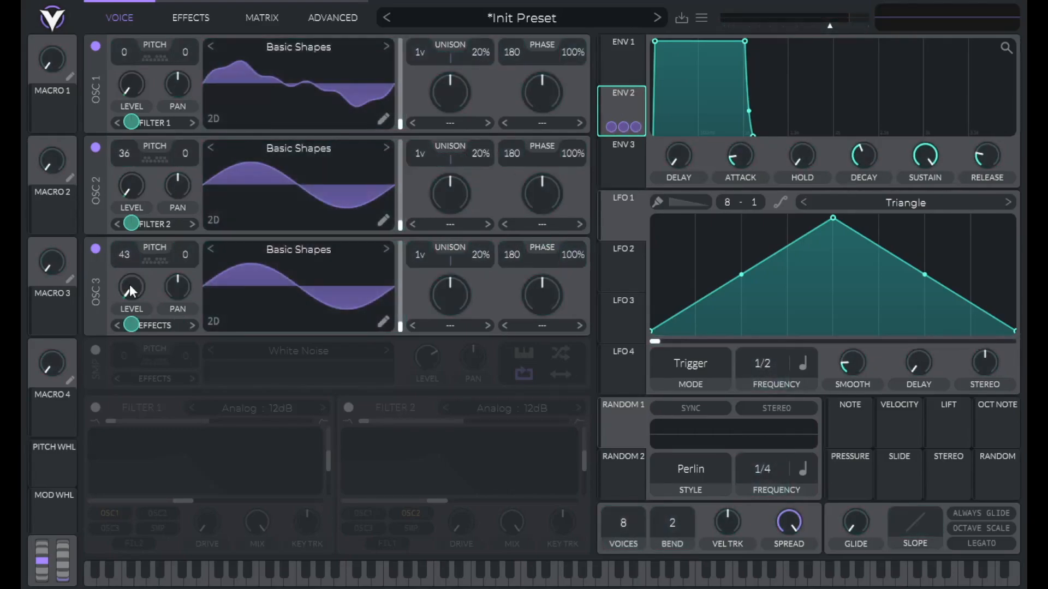
{"action": "mouse_move", "coordinate": [619, 108]}
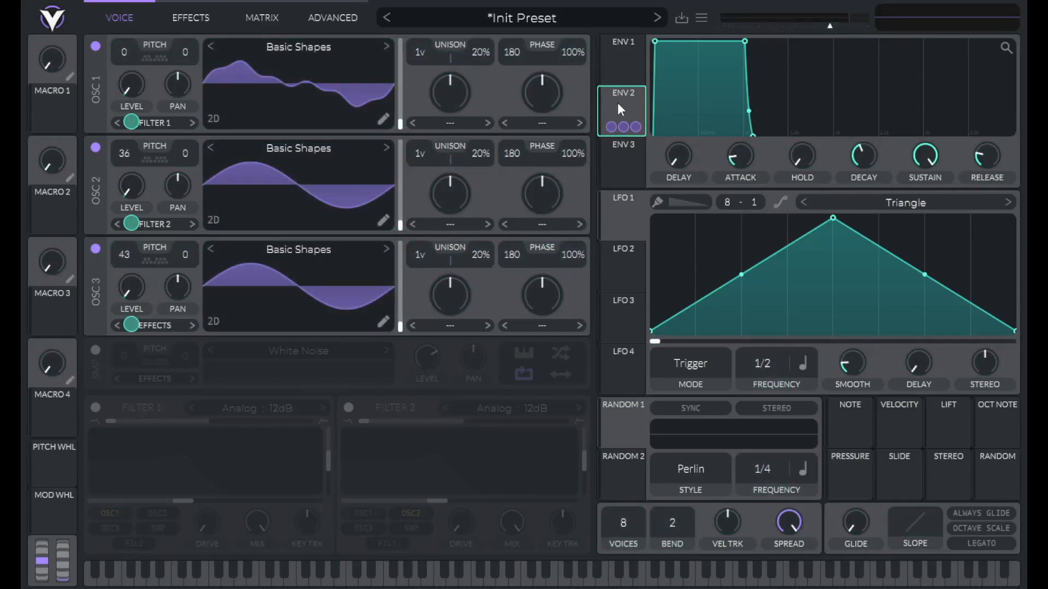
{"action": "mouse_move", "coordinate": [131, 186]}
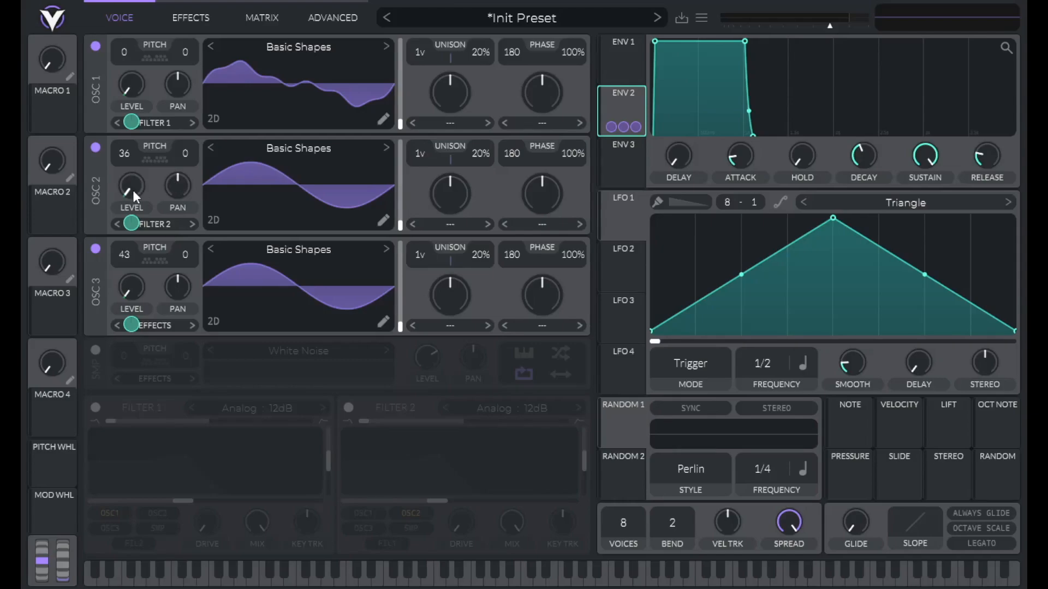
{"action": "mouse_move", "coordinate": [73, 145]}
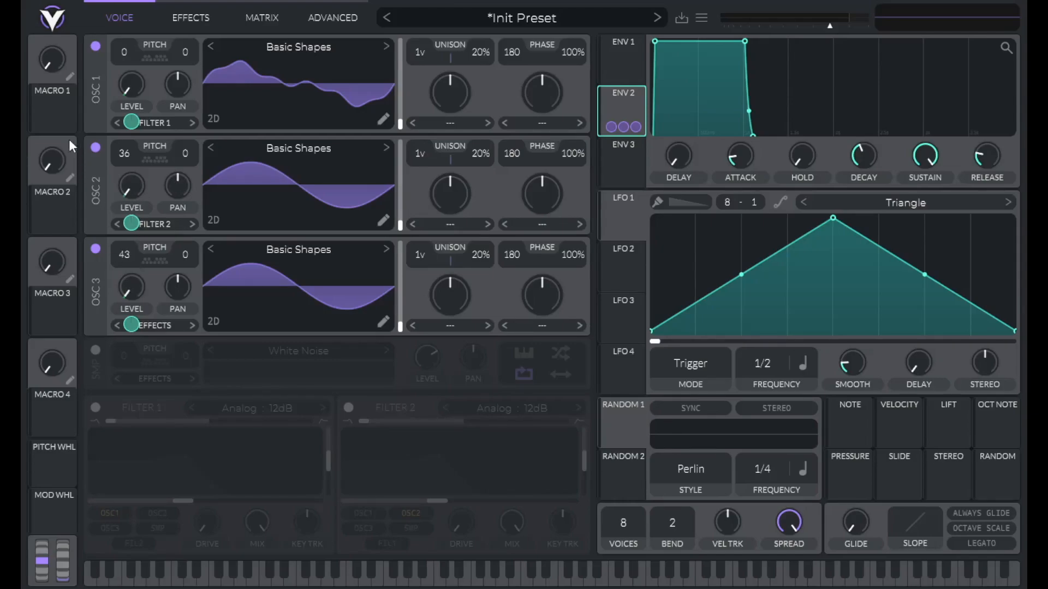
- Route Macro 1 to the ENV 2 level amounts and sweep it to hear oscillators fade in
{"action": "left_click", "coordinate": [51, 107]}
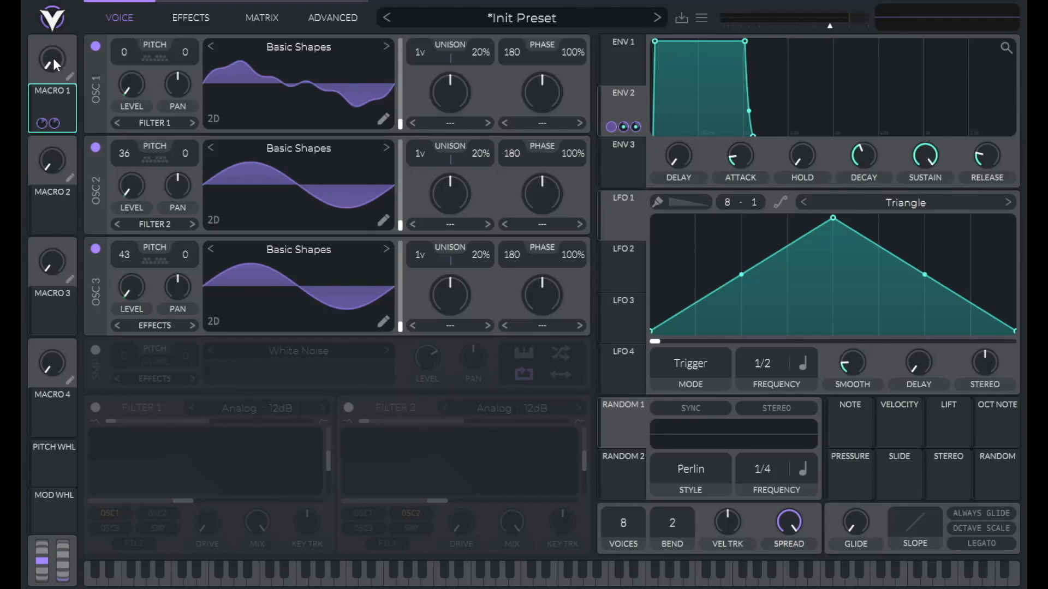
{"action": "left_click", "coordinate": [525, 571]}
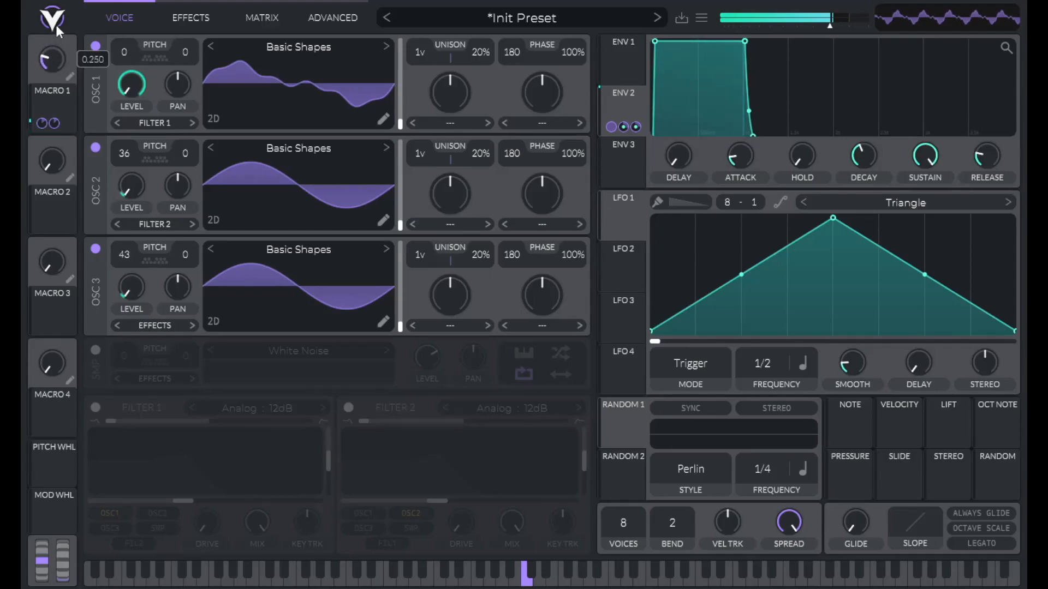
{"action": "left_click_drag", "start_coordinate": [48, 60], "coordinate": [60, 46]}
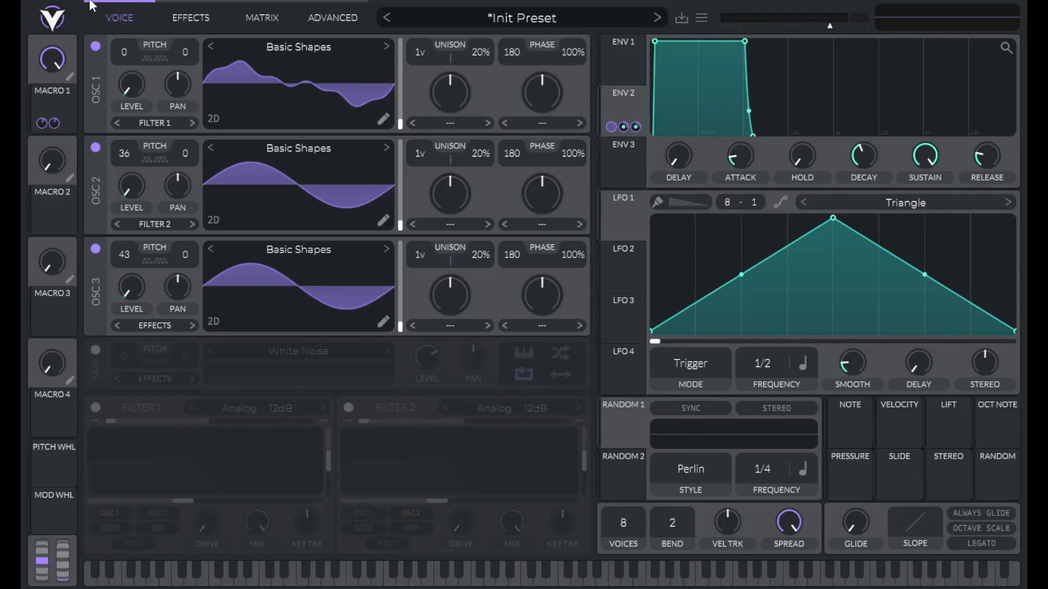
{"action": "mouse_move", "coordinate": [261, 17]}
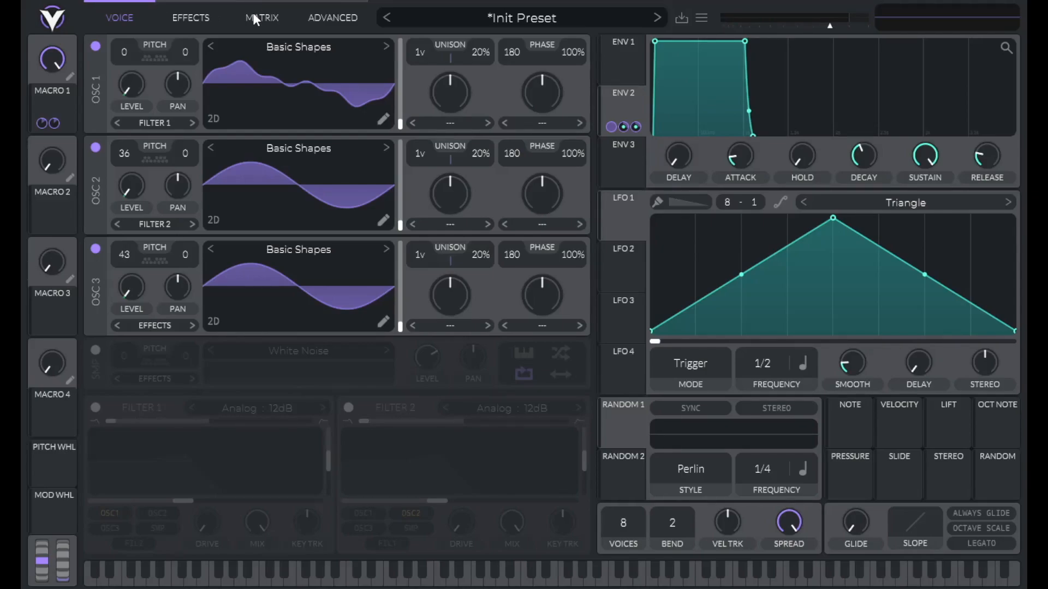
- Reshape the Macro 1 → Modulation 3 Amount curve in the Matrix and push Macro 1 full to test
{"action": "left_click", "coordinate": [262, 17]}
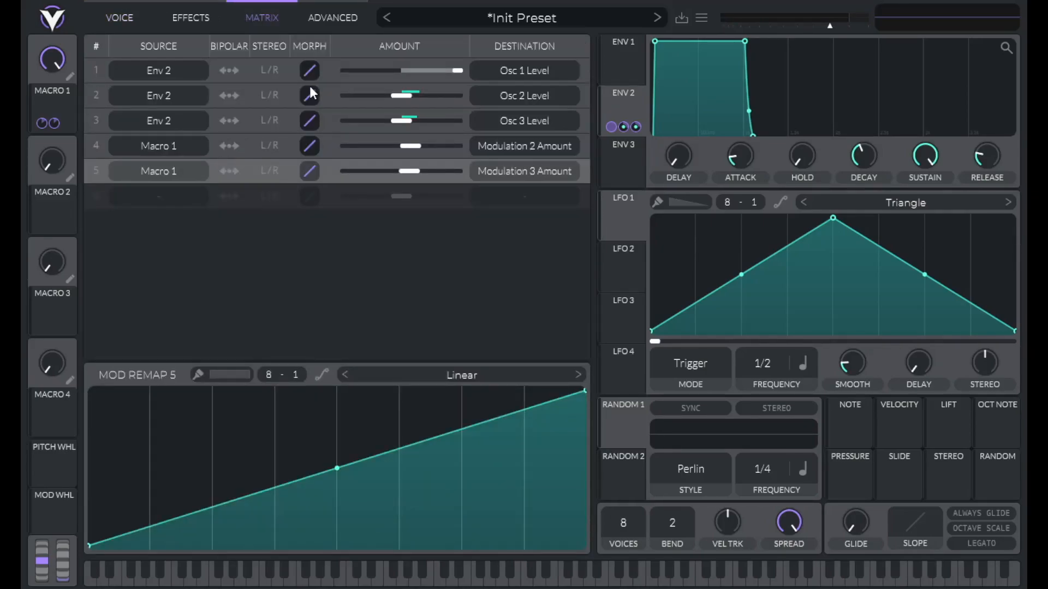
{"action": "mouse_move", "coordinate": [334, 451]}
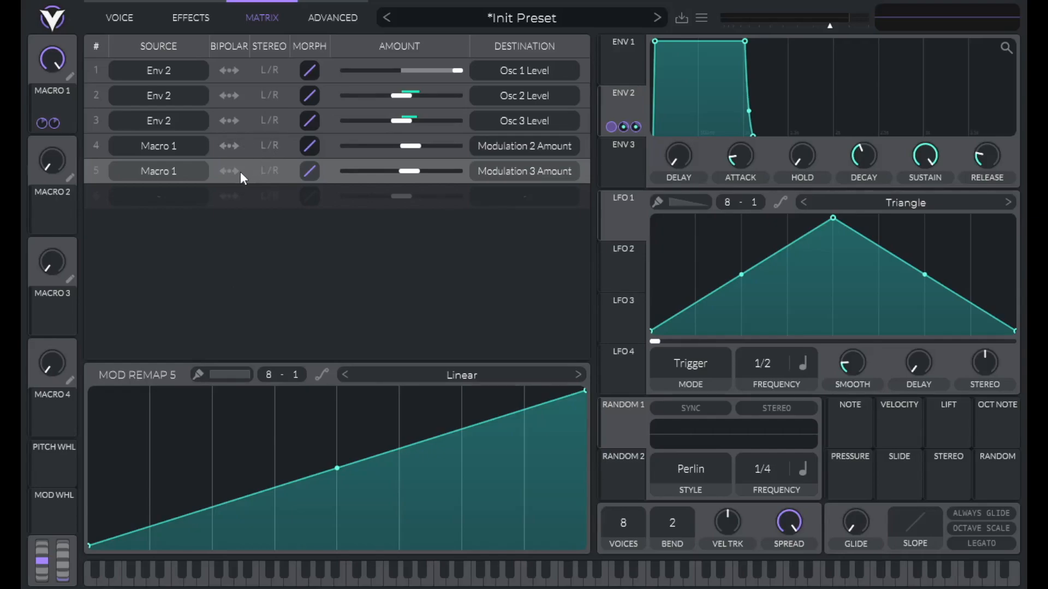
{"action": "mouse_move", "coordinate": [256, 169]}
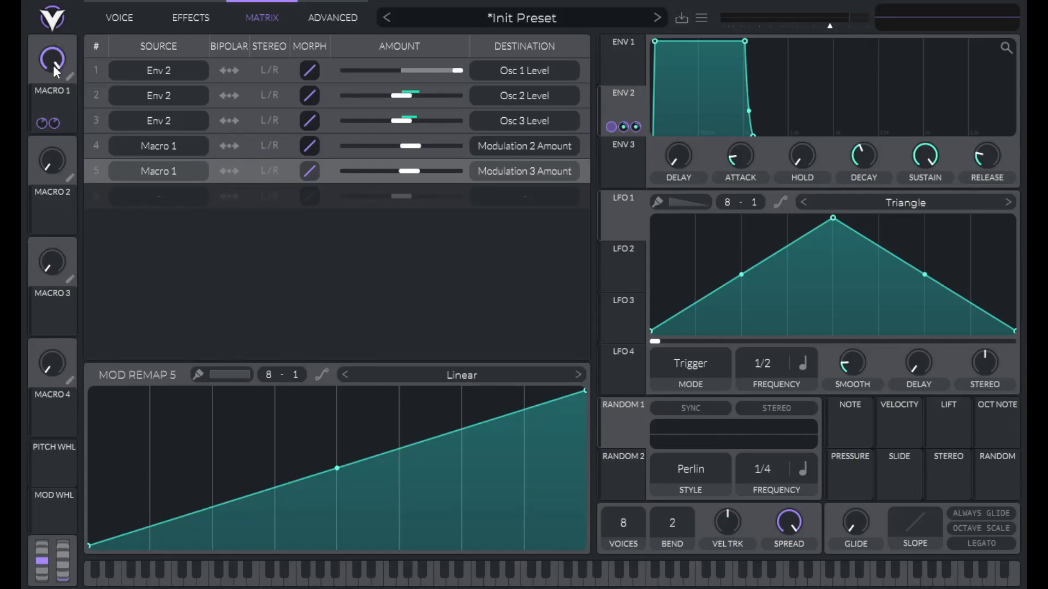
{"action": "mouse_move", "coordinate": [353, 466]}
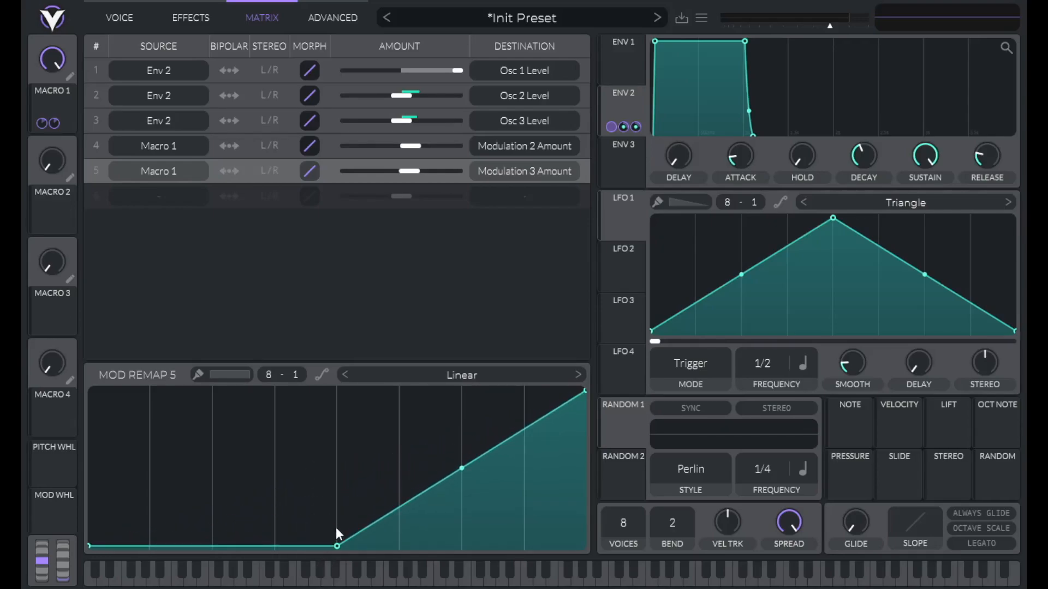
{"action": "mouse_move", "coordinate": [116, 547]}
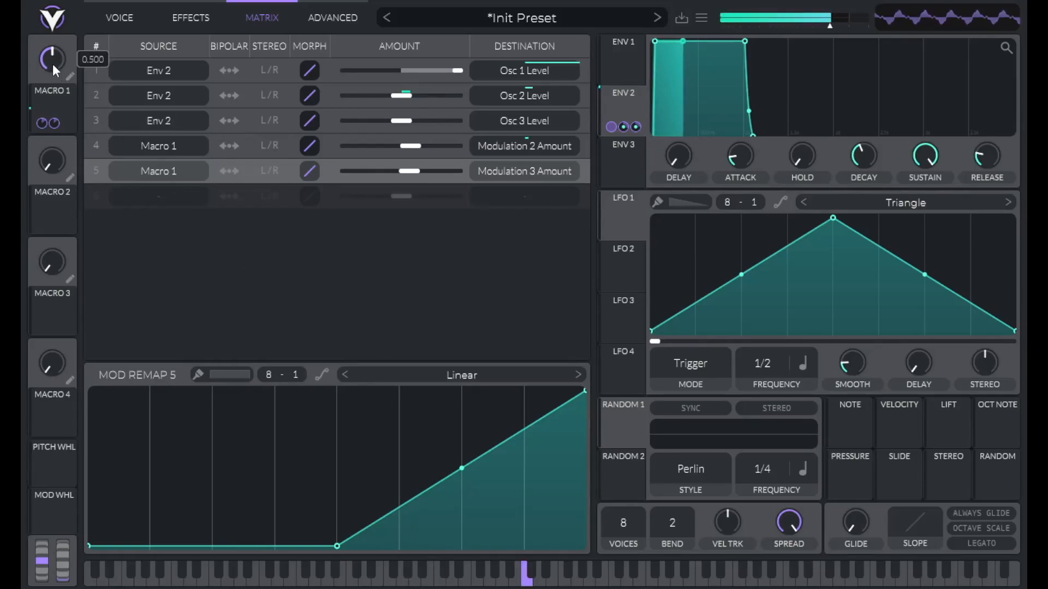
{"action": "left_click_drag", "start_coordinate": [52, 59], "coordinate": [53, 34]}
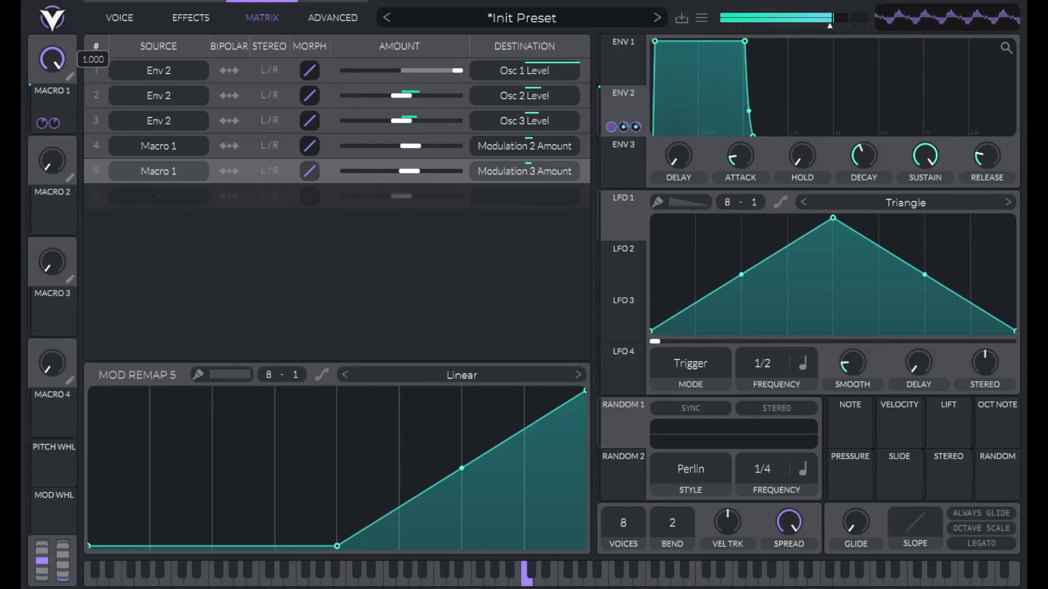
- Back in Voice, enable the SMP oscillator and load the Factory > Jack Hammer sample
{"action": "left_click", "coordinate": [119, 18]}
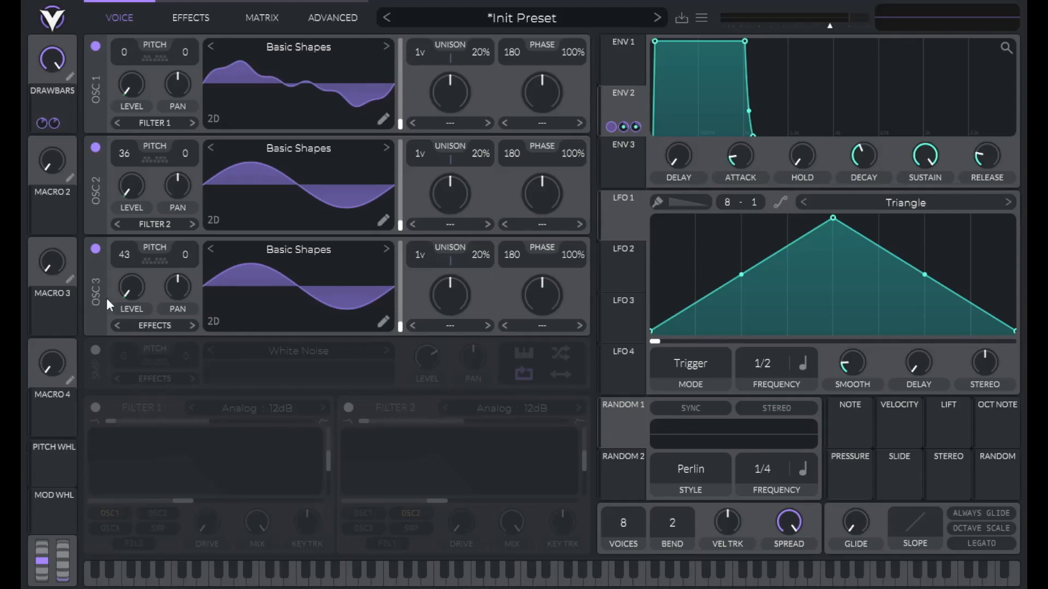
{"action": "left_click", "coordinate": [95, 350]}
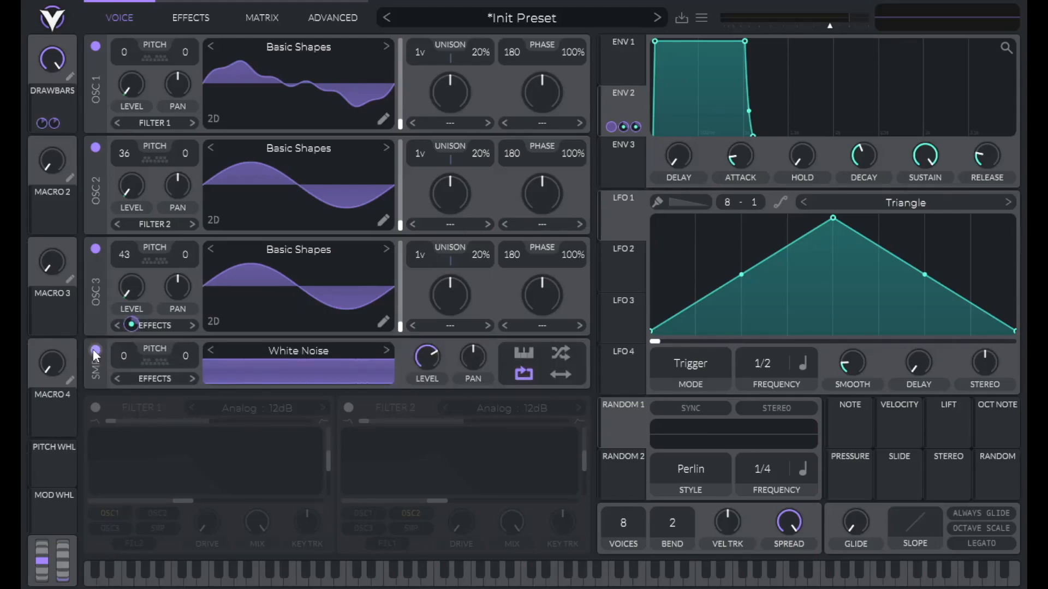
{"action": "left_click", "coordinate": [297, 350]}
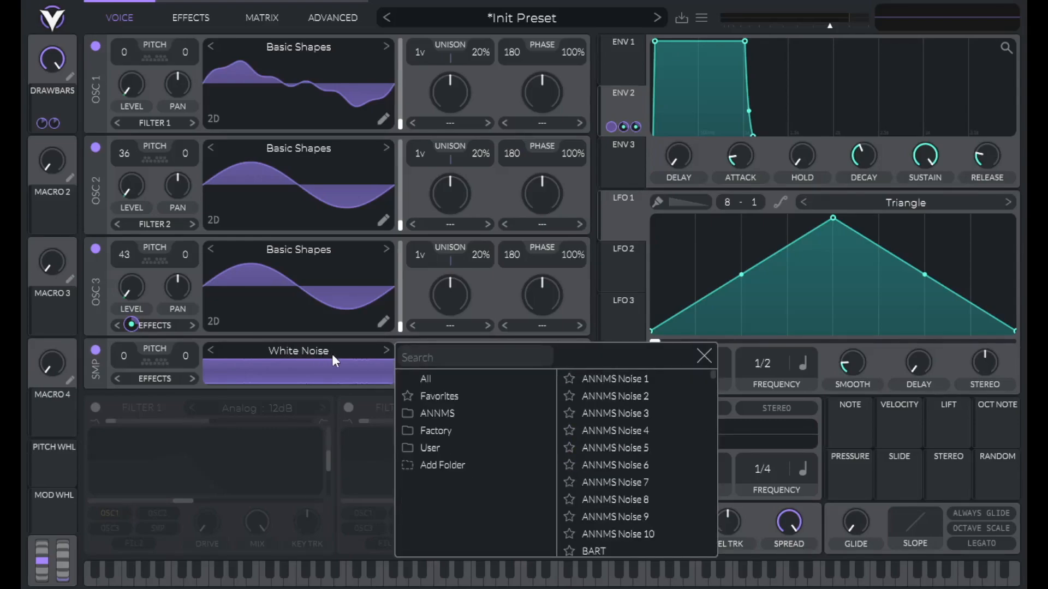
{"action": "left_click", "coordinate": [435, 430]}
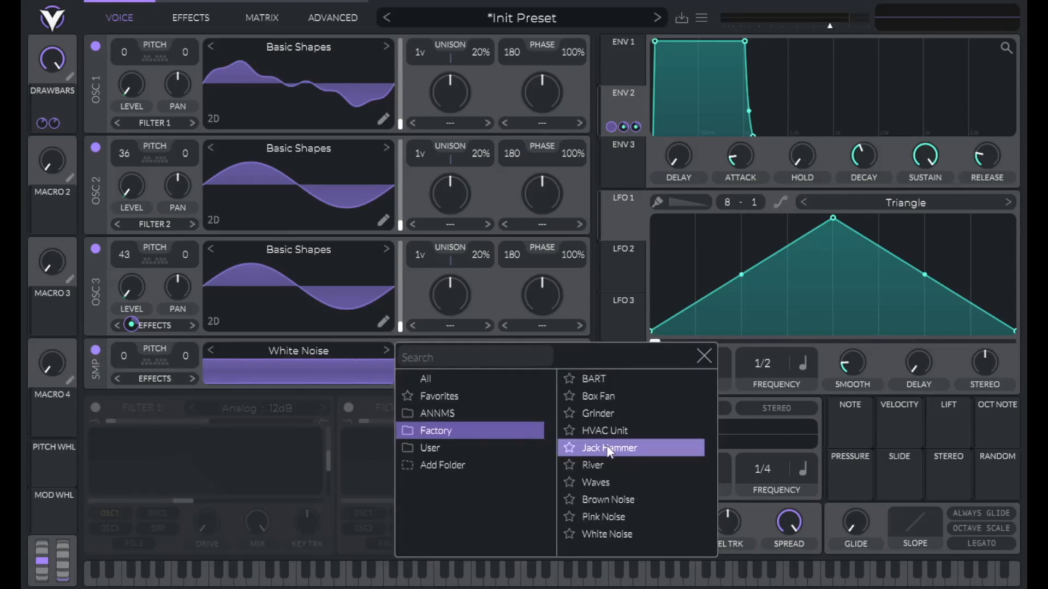
{"action": "left_click", "coordinate": [609, 447]}
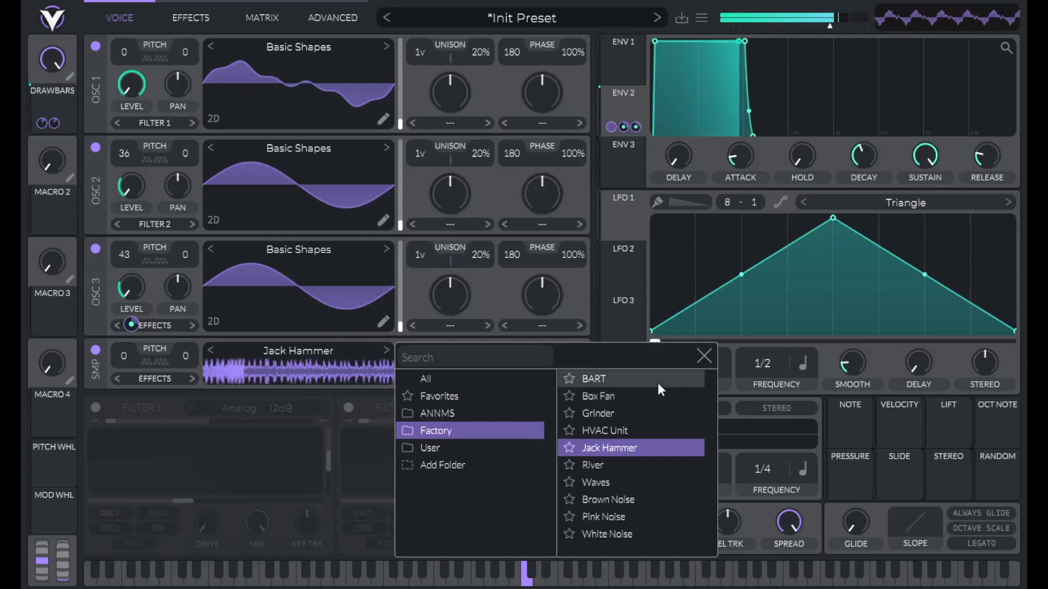
{"action": "left_click", "coordinate": [701, 355]}
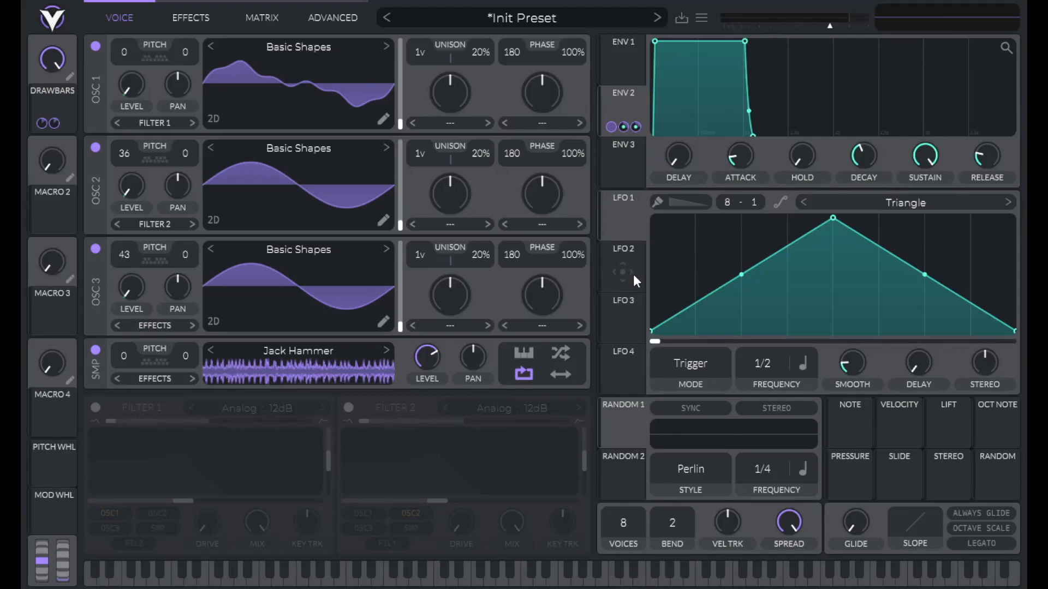
- Shape ENV 3 into a short click and assign it to the zeroed sample level
{"action": "left_click", "coordinate": [621, 146]}
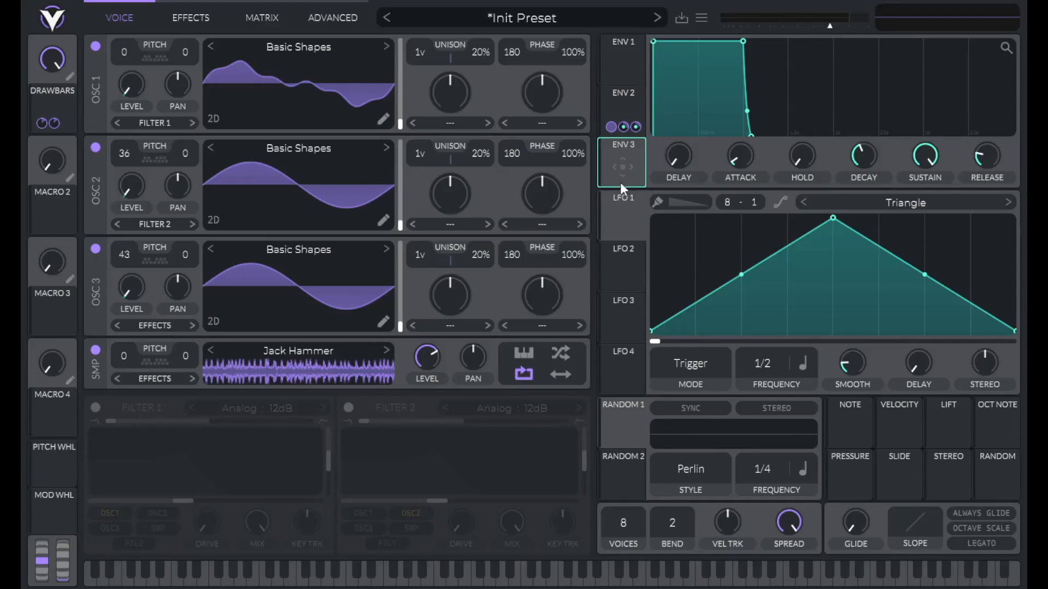
{"action": "mouse_move", "coordinate": [624, 177]}
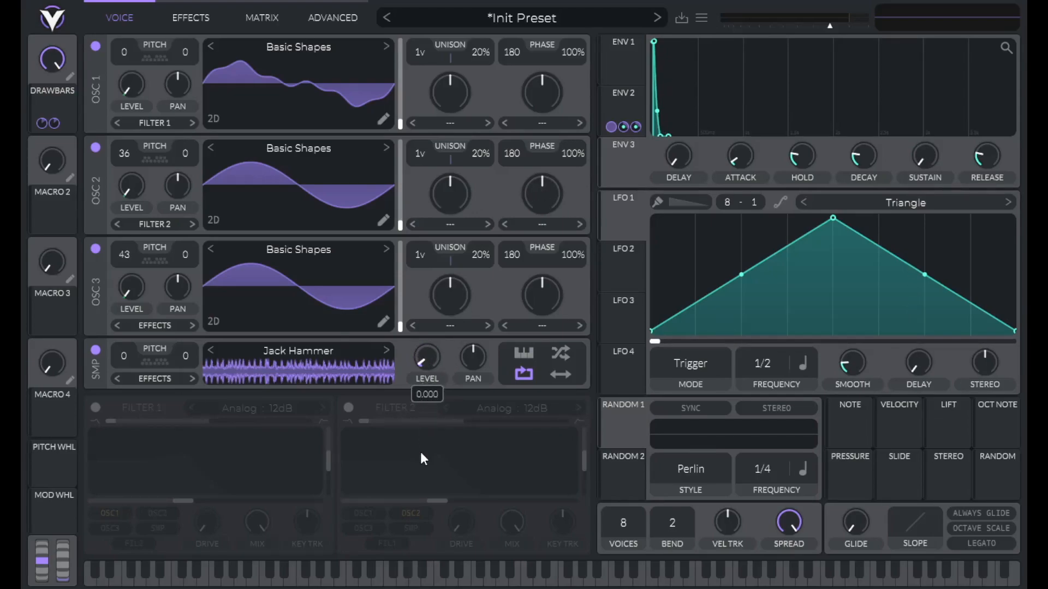
{"action": "left_click", "coordinate": [621, 129]}
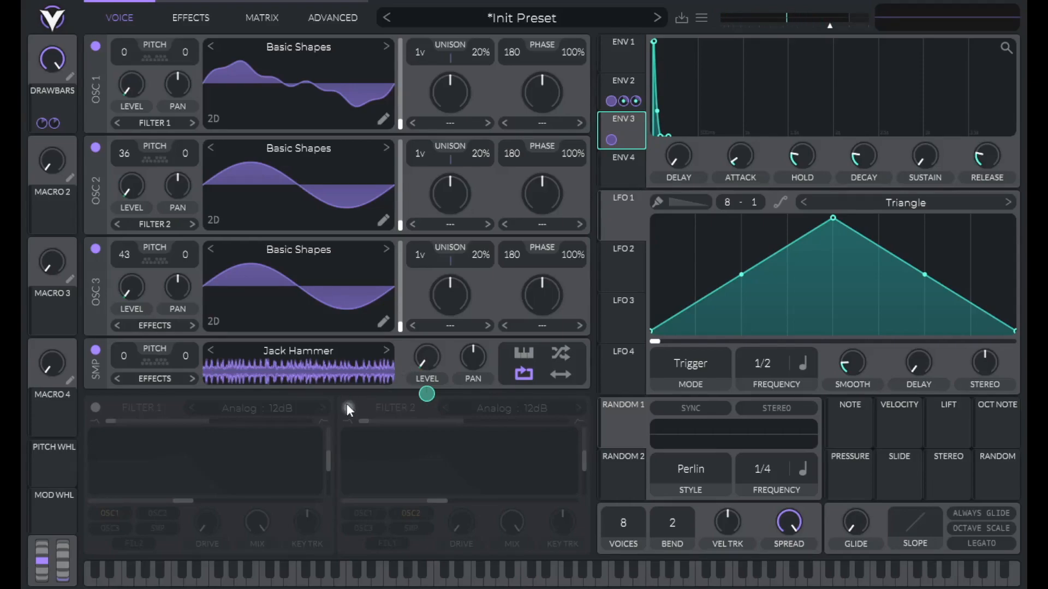
- Enable Filter 2 as Analog 24dB and feed it the sample oscillator instead of OSC 2
{"action": "left_click", "coordinate": [348, 408]}
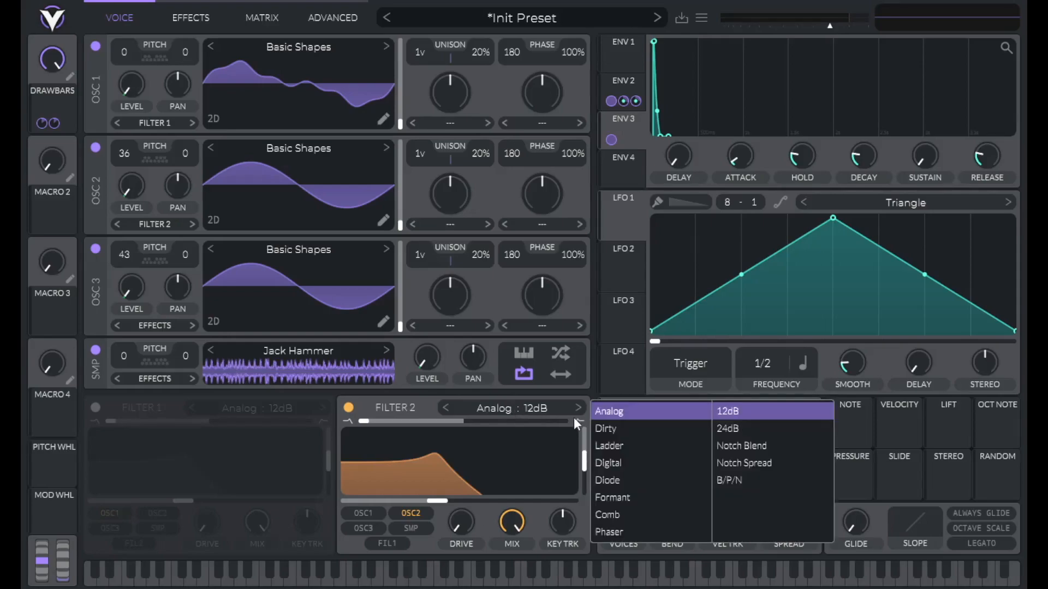
{"action": "left_click", "coordinate": [727, 427]}
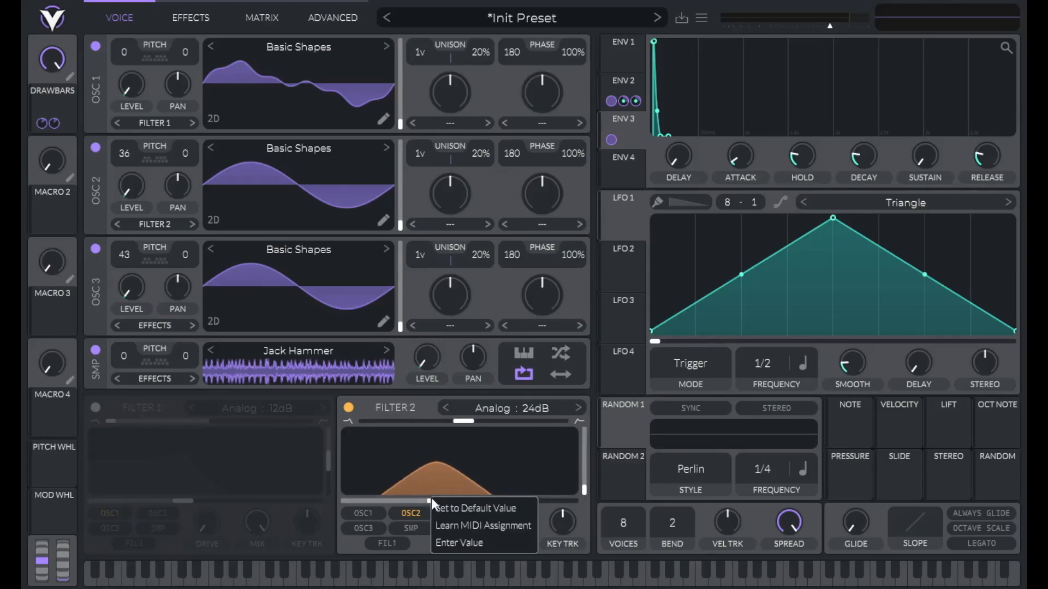
{"action": "left_click", "coordinate": [459, 542]}
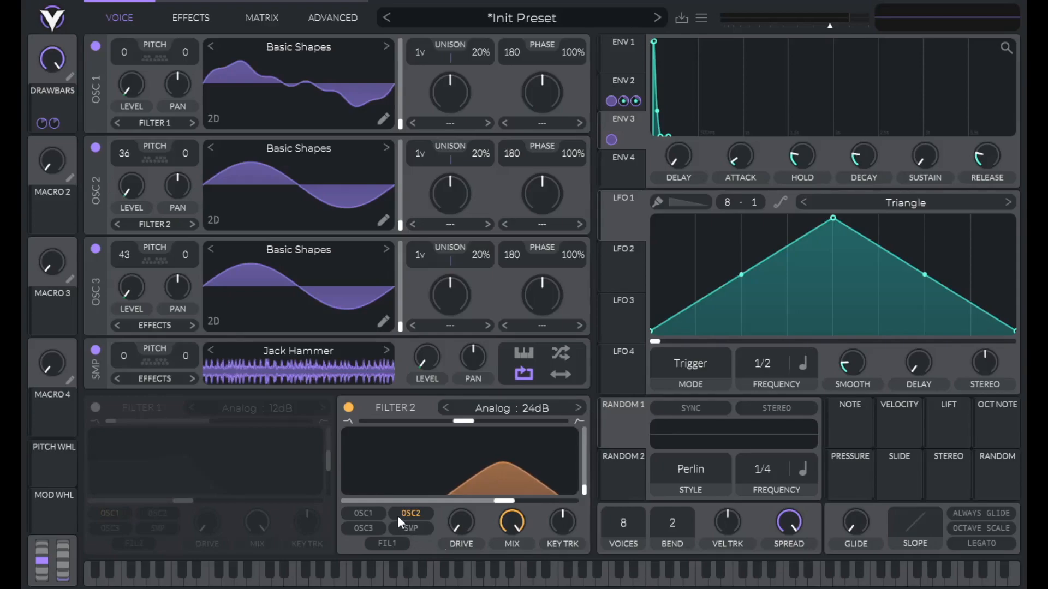
{"action": "left_click", "coordinate": [410, 528]}
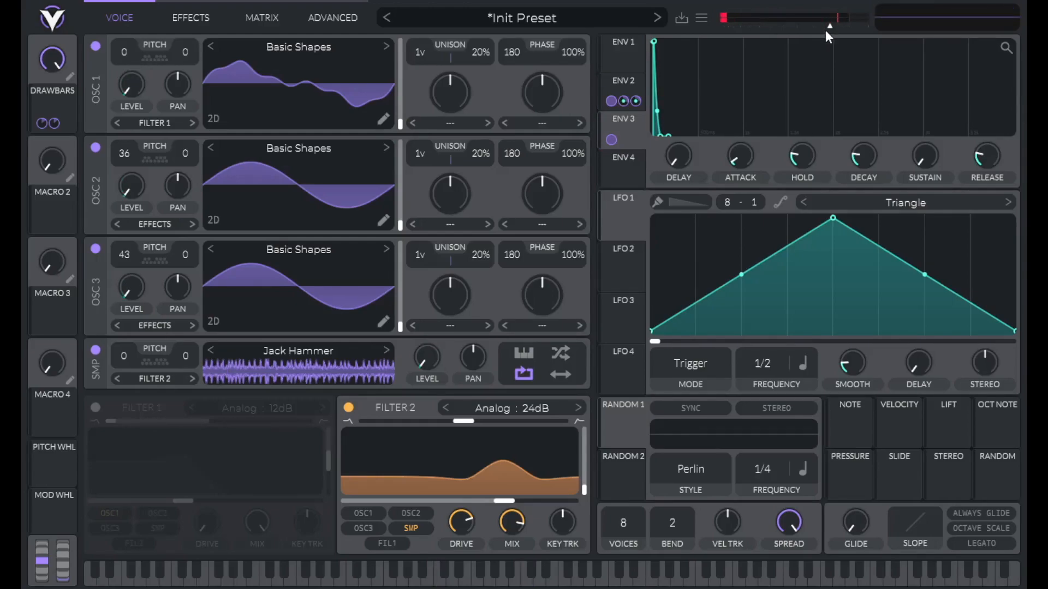
- Set LFO 1 free-running at 0.160 s, route it to the three oscillators and scale it with Macro 2
{"action": "left_click", "coordinate": [621, 215]}
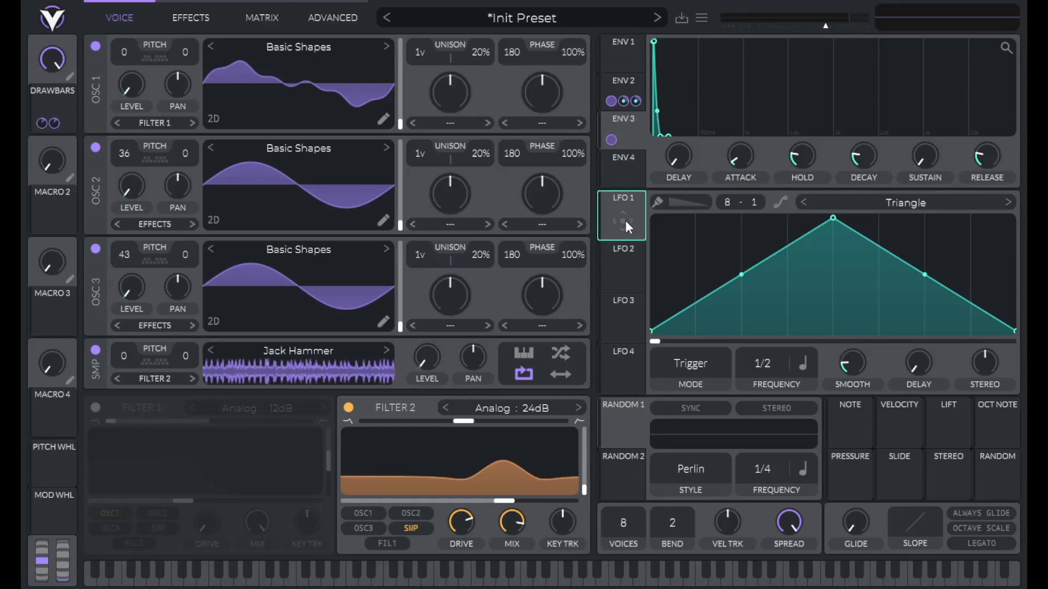
{"action": "mouse_move", "coordinate": [806, 372]}
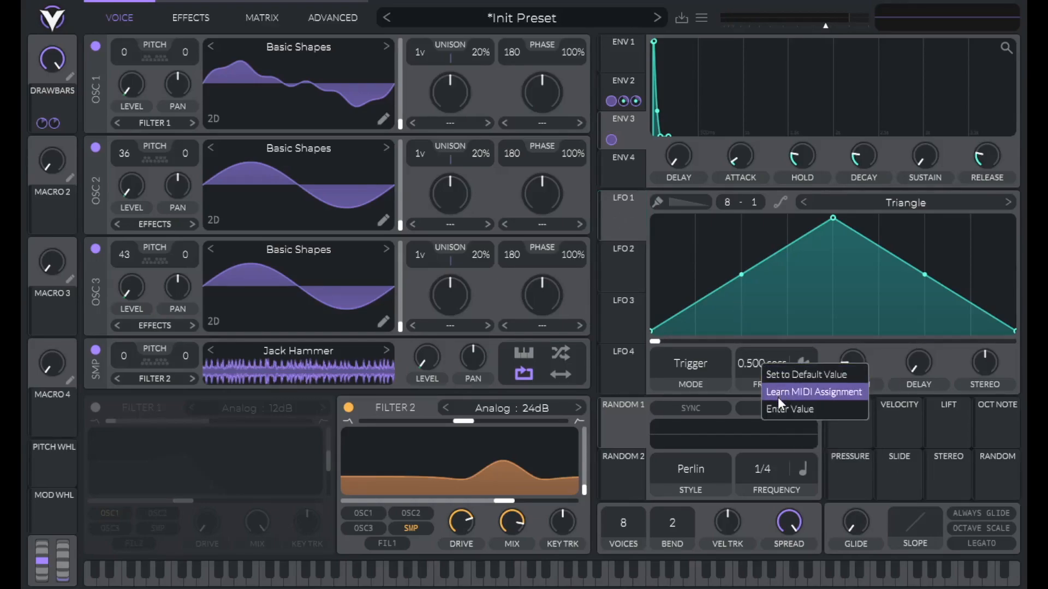
{"action": "left_click", "coordinate": [790, 409]}
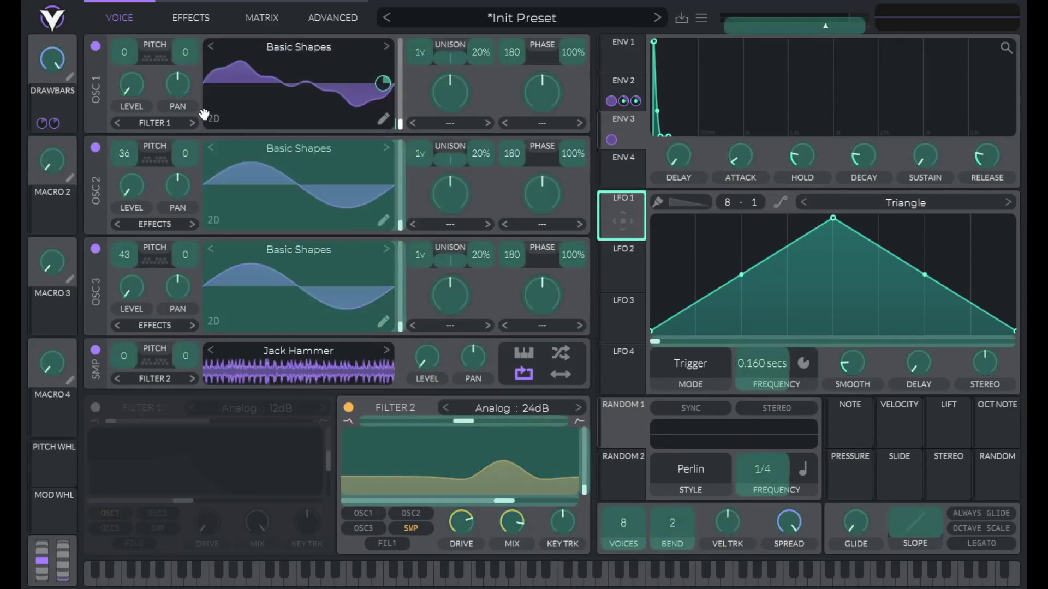
{"action": "left_click_drag", "start_coordinate": [177, 85], "coordinate": [177, 73]}
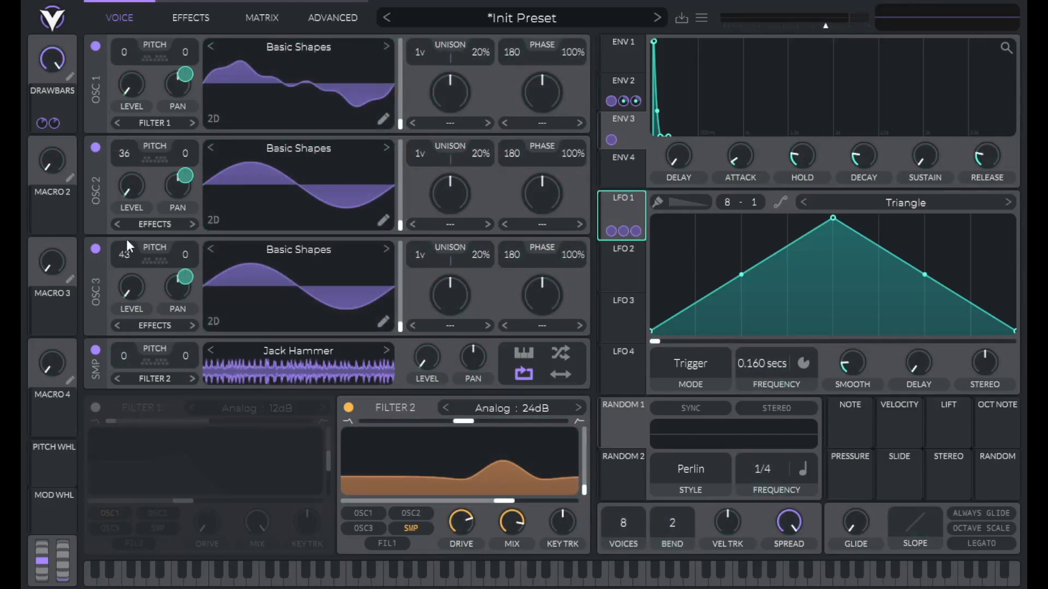
{"action": "left_click", "coordinate": [51, 209]}
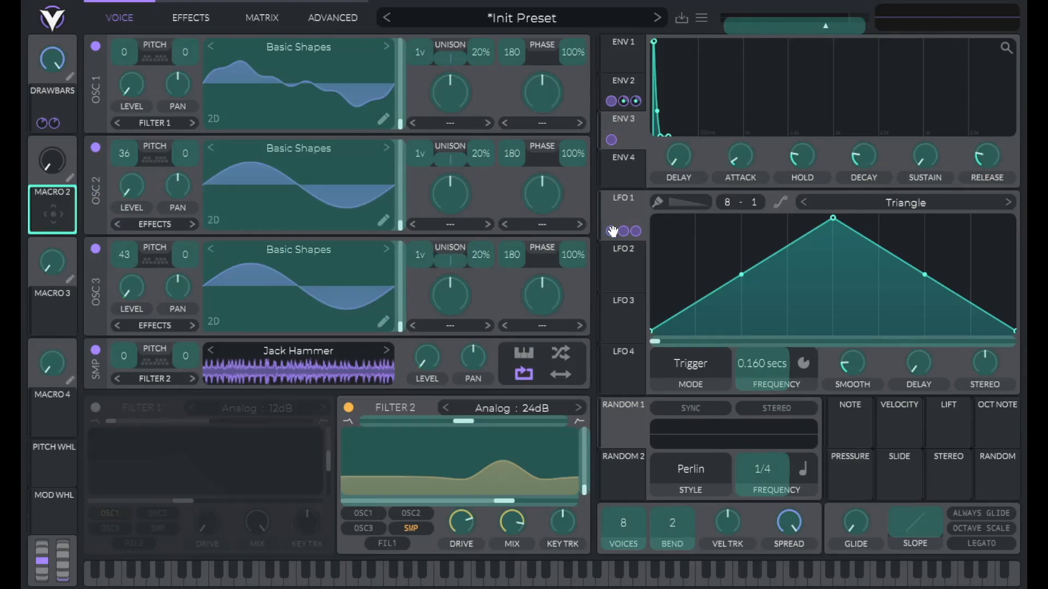
{"action": "left_click", "coordinate": [614, 230]}
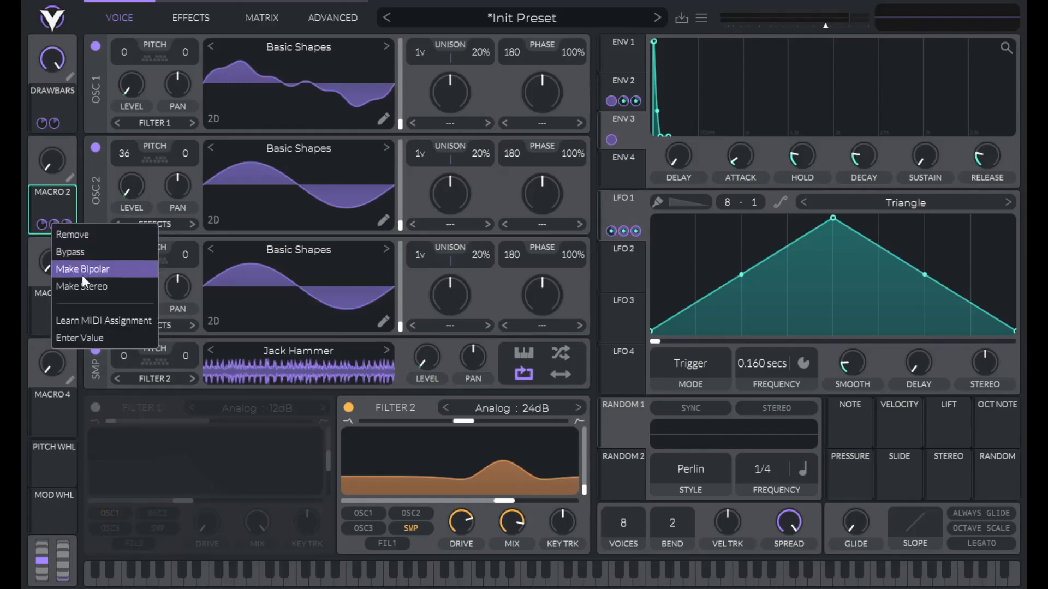
- Make the Macro 2 route bipolar, test and set its value, and rename it VIB DEPTH
{"action": "left_click", "coordinate": [82, 268]}
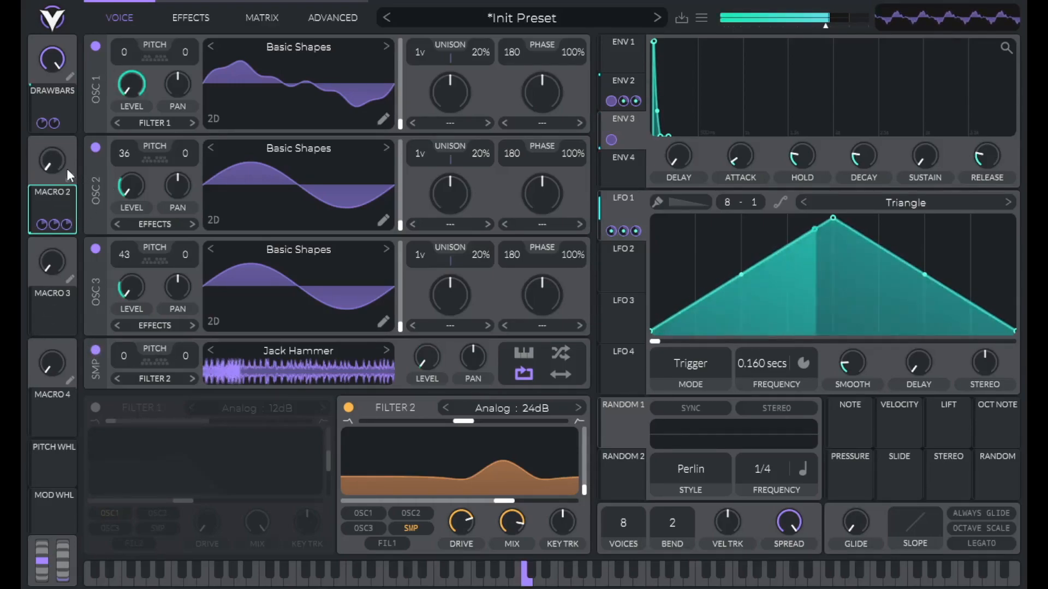
{"action": "left_click_drag", "start_coordinate": [53, 159], "coordinate": [52, 154]}
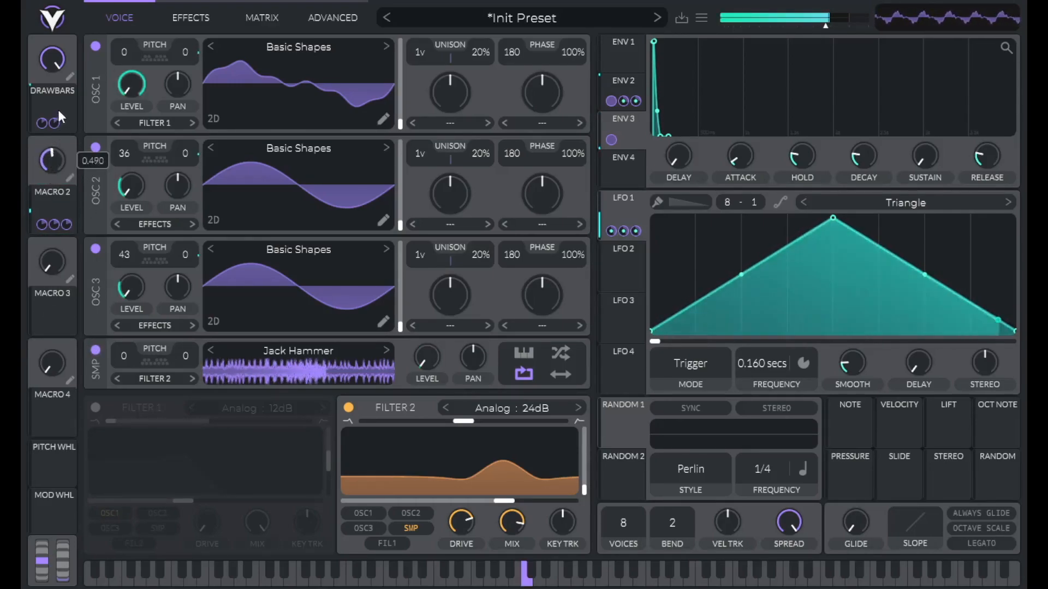
{"action": "left_click_drag", "start_coordinate": [51, 161], "coordinate": [51, 120]}
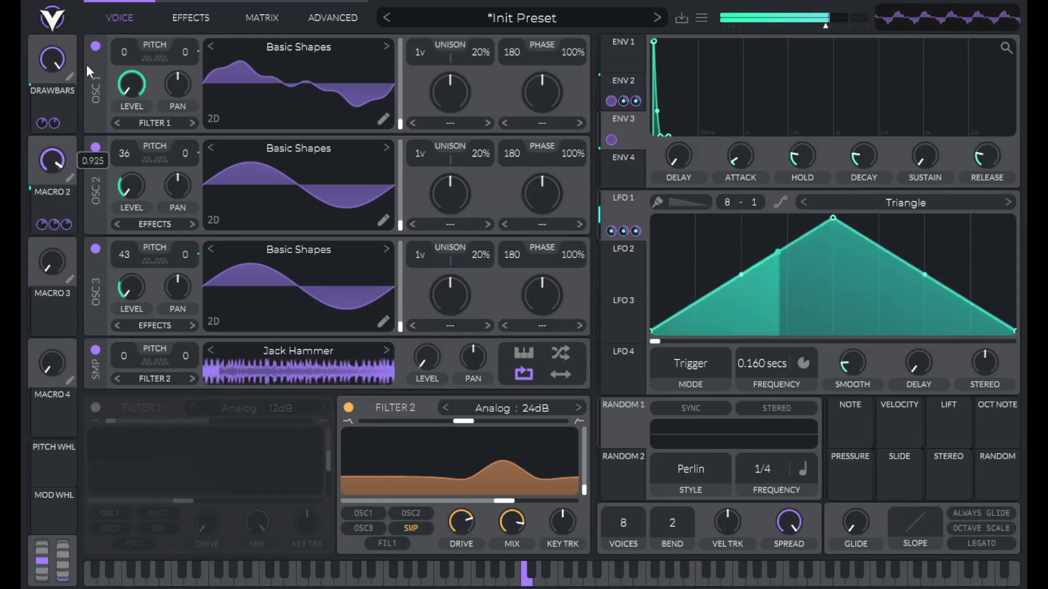
{"action": "right_click", "coordinate": [51, 161]}
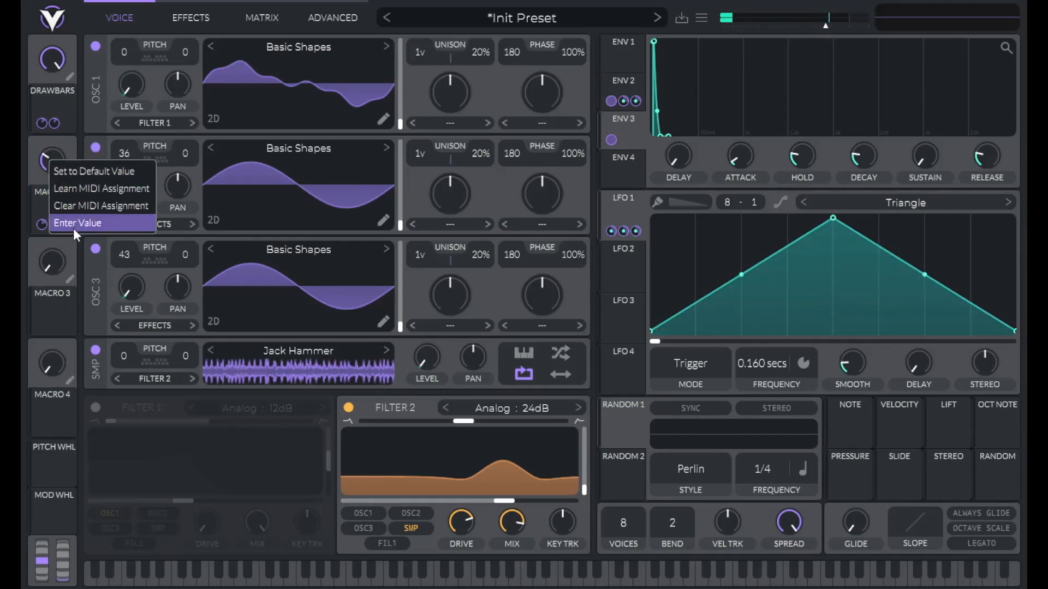
{"action": "left_click", "coordinate": [77, 223]}
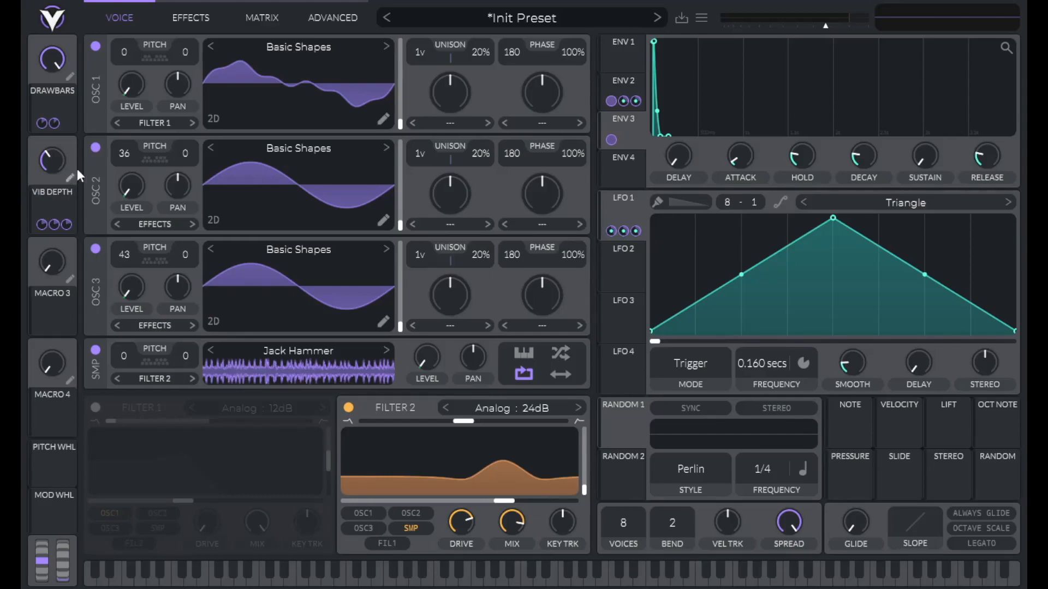
{"action": "right_click", "coordinate": [658, 342]}
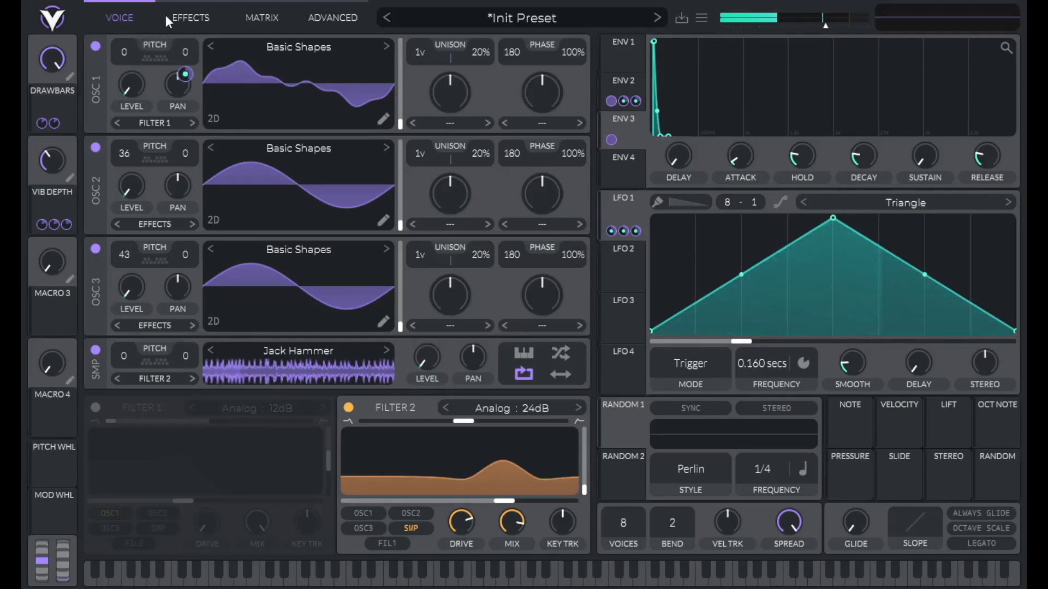
- Enable the Chorus effect with its frequency synced to Seconds at a 5 s rate
{"action": "left_click", "coordinate": [190, 18]}
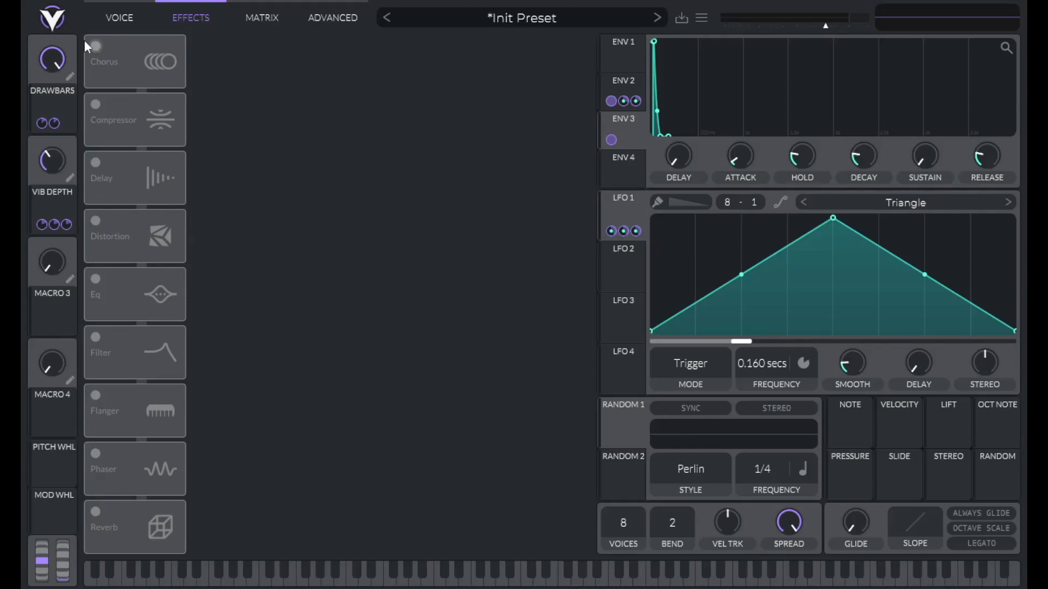
{"action": "left_click", "coordinate": [95, 46]}
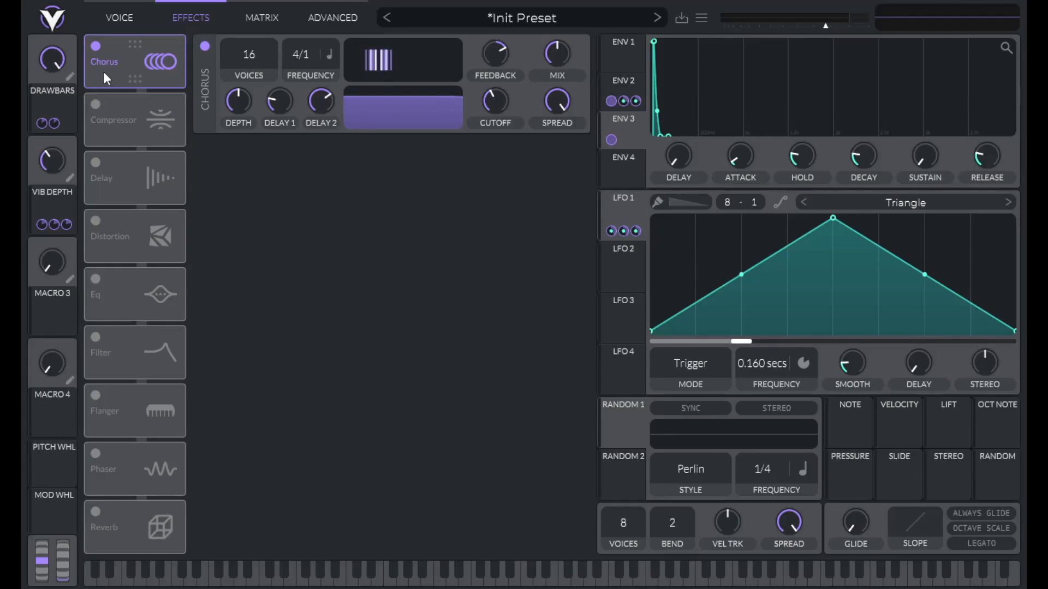
{"action": "left_click", "coordinate": [378, 59]}
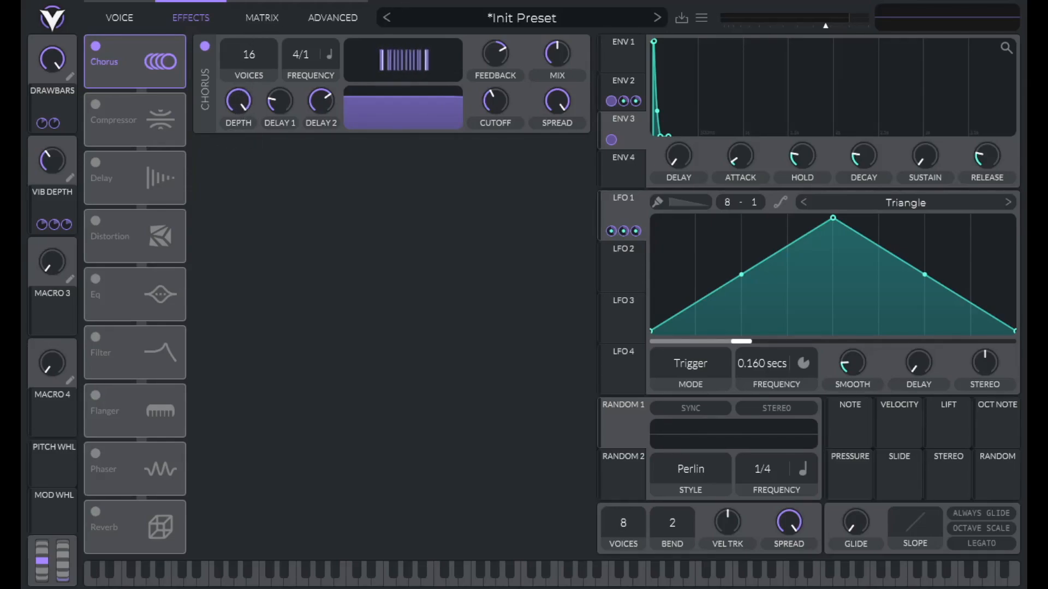
{"action": "left_click", "coordinate": [328, 55]}
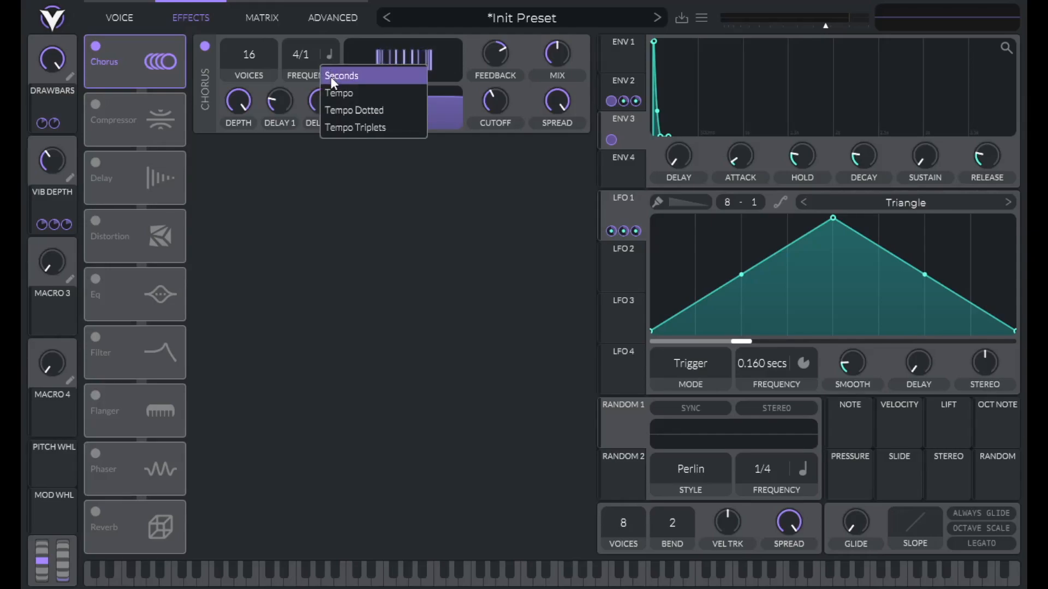
{"action": "left_click", "coordinate": [342, 75]}
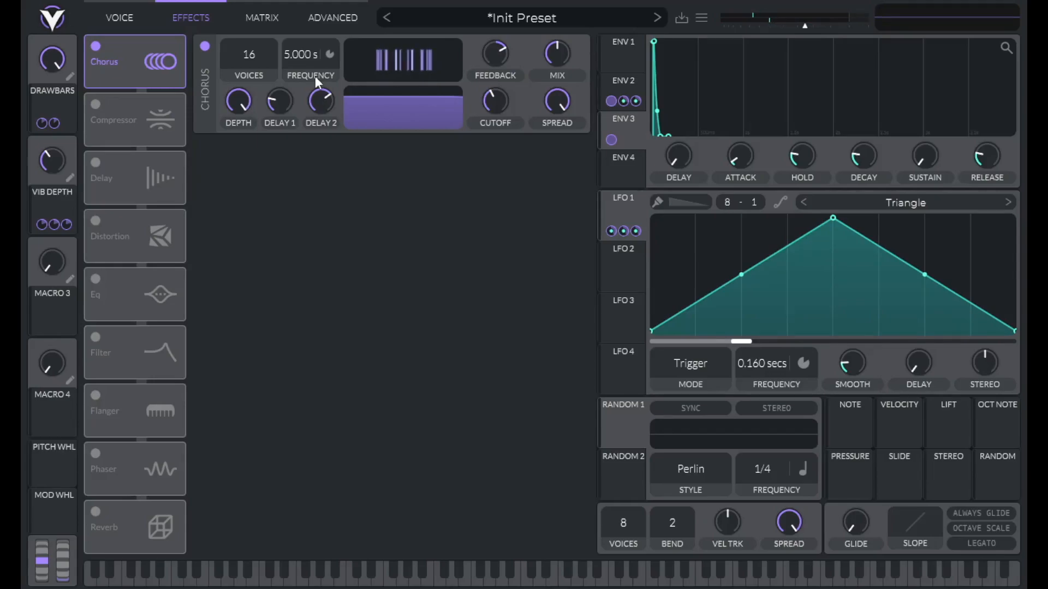
{"action": "mouse_move", "coordinate": [160, 97]}
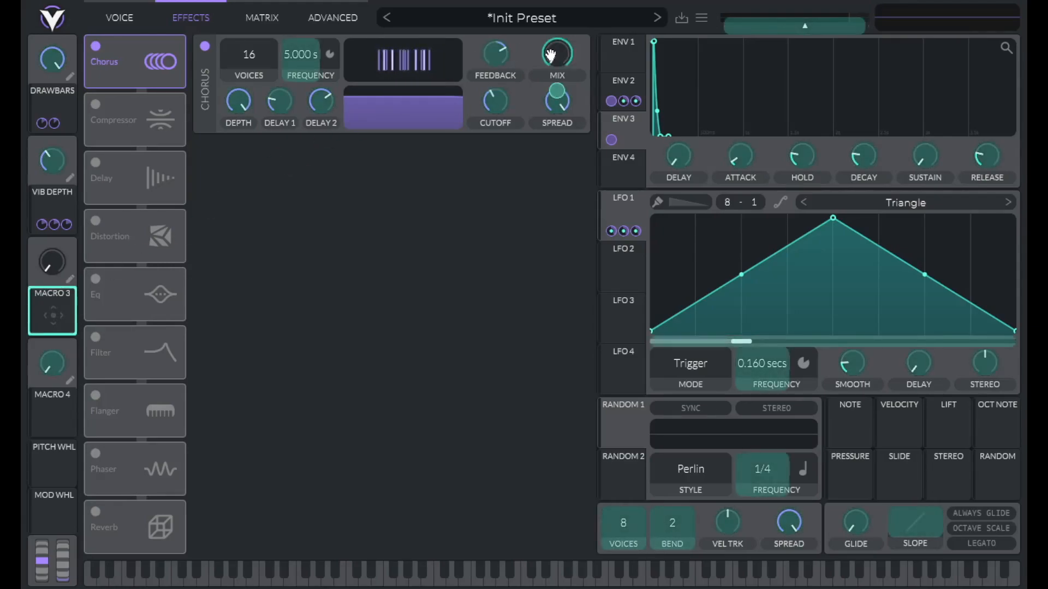
- Enter an exact value for Macro 3, the CHORUS macro controlling the chorus mix
{"action": "right_click", "coordinate": [52, 314]}
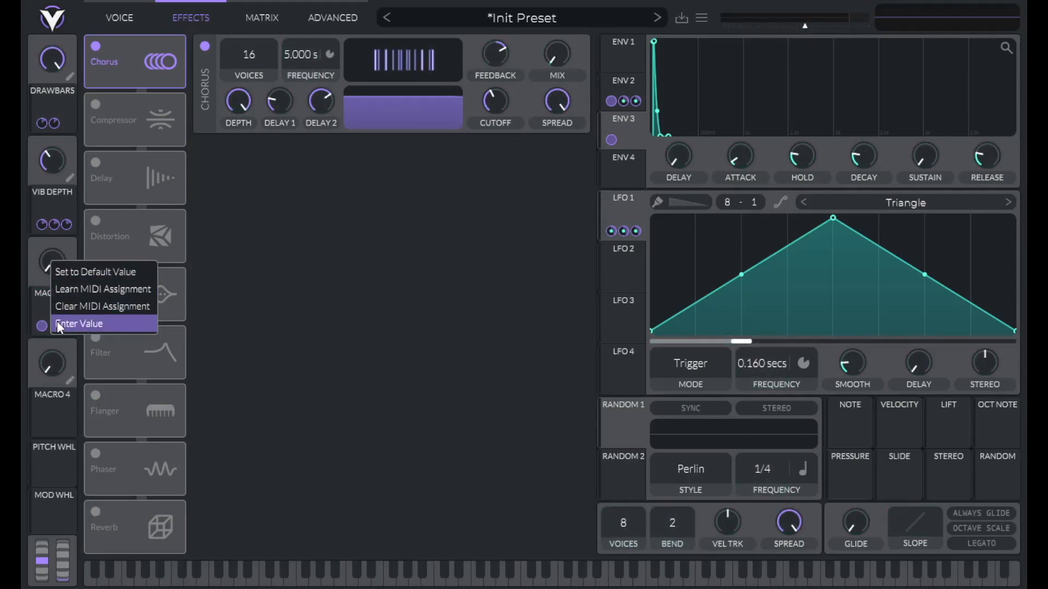
{"action": "left_click", "coordinate": [77, 323]}
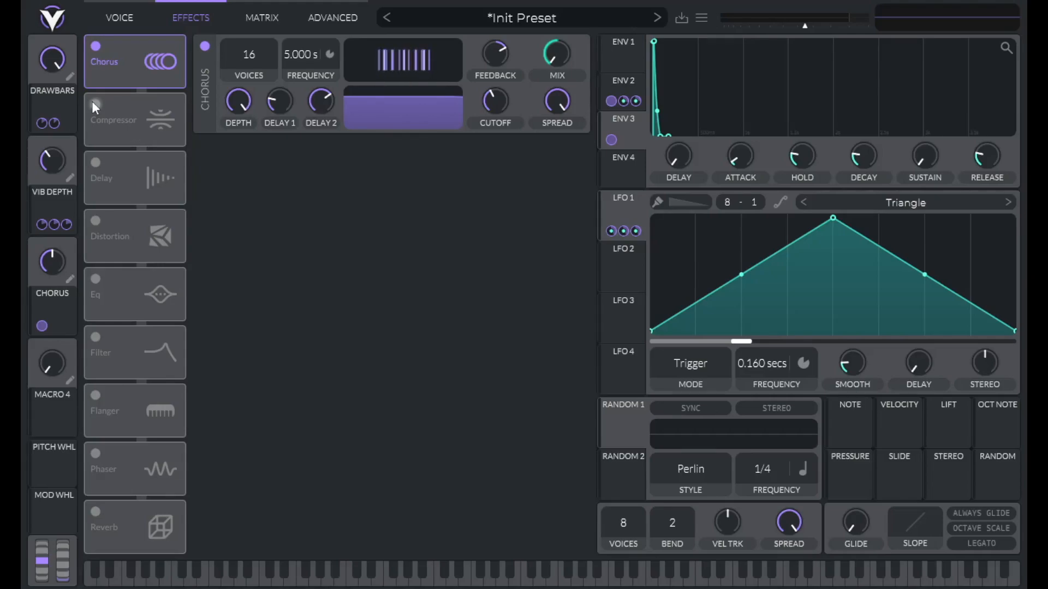
- Enable a single-band Compressor, lower its threshold to about -4.84 dB and enter an exact attack value
{"action": "left_click", "coordinate": [133, 120]}
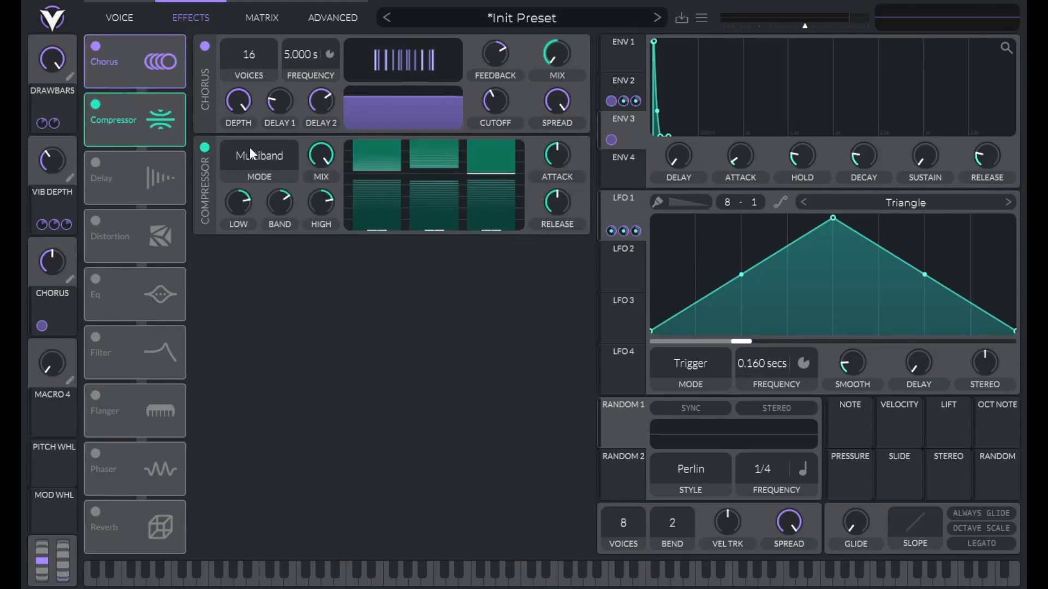
{"action": "left_click", "coordinate": [258, 156]}
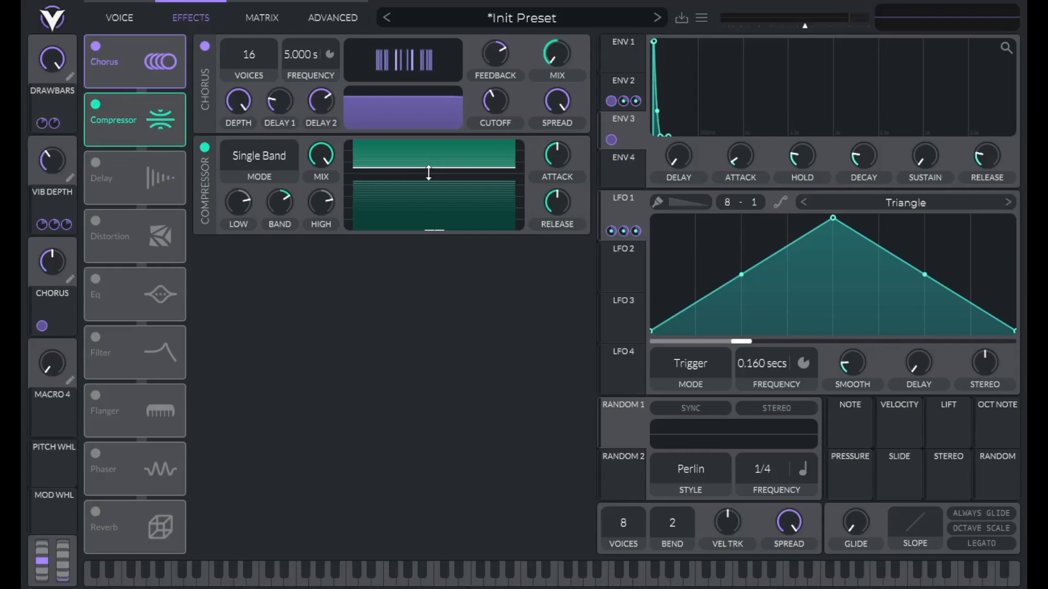
{"action": "left_click_drag", "start_coordinate": [433, 173], "coordinate": [433, 155]}
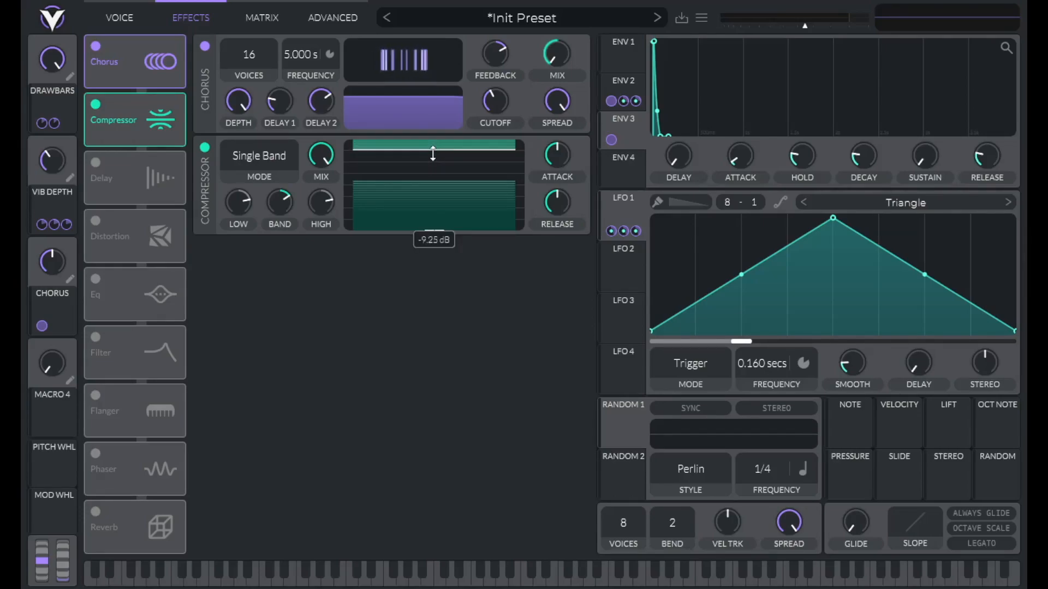
{"action": "left_click_drag", "start_coordinate": [432, 153], "coordinate": [432, 144]}
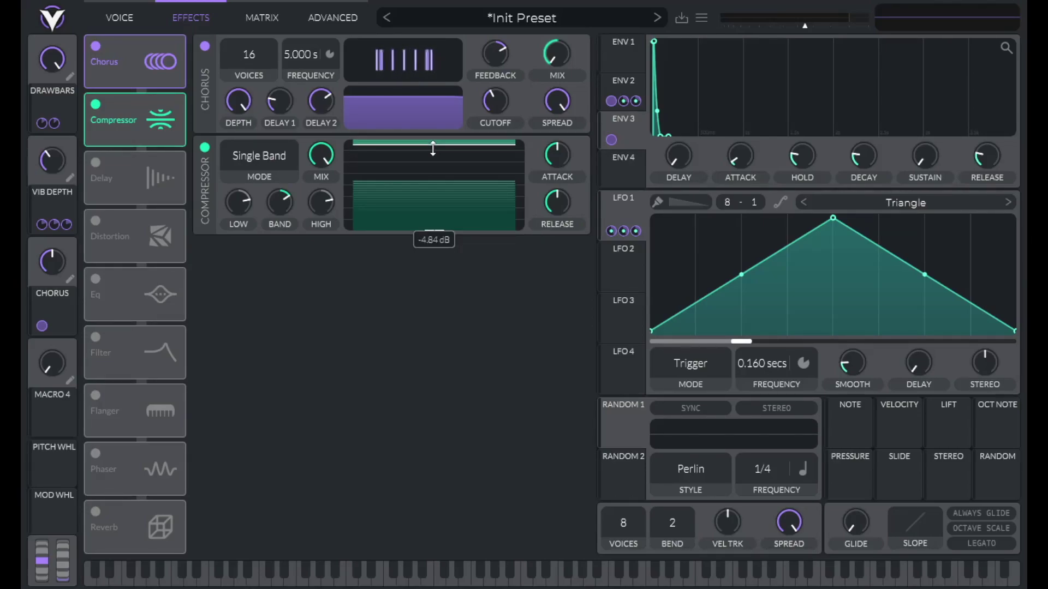
{"action": "right_click", "coordinate": [556, 155]}
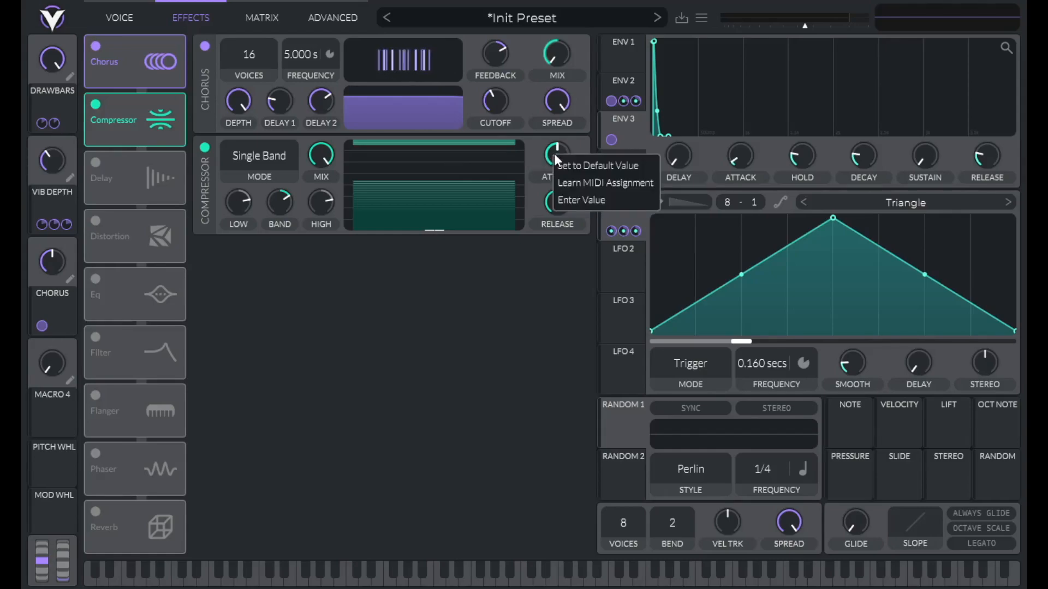
{"action": "left_click", "coordinate": [580, 200]}
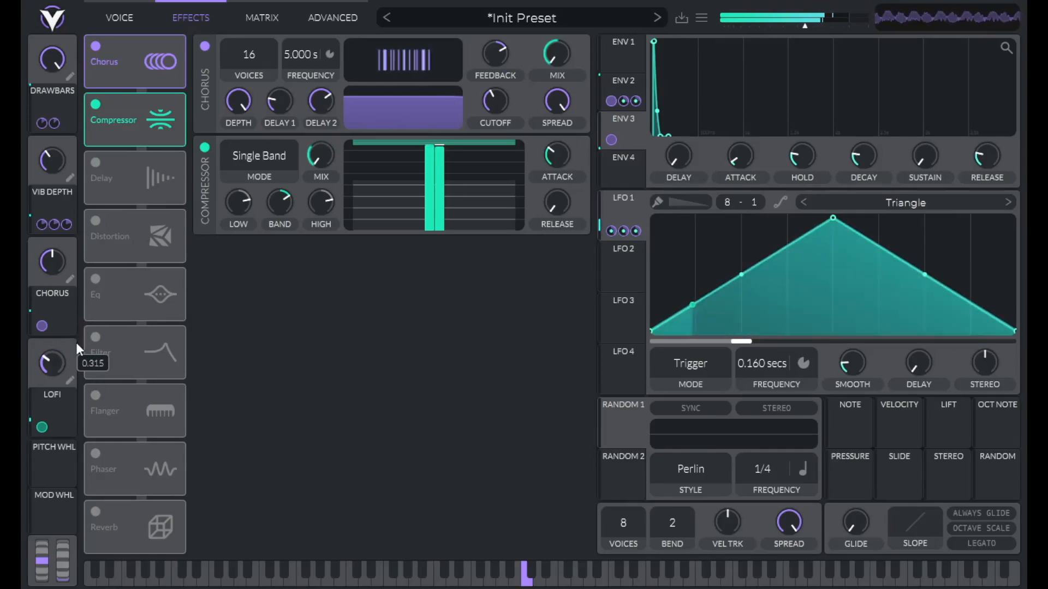
- Enter an exact value for the LOFI macro (Macro 4) and return to the Voice page
{"action": "right_click", "coordinate": [52, 362]}
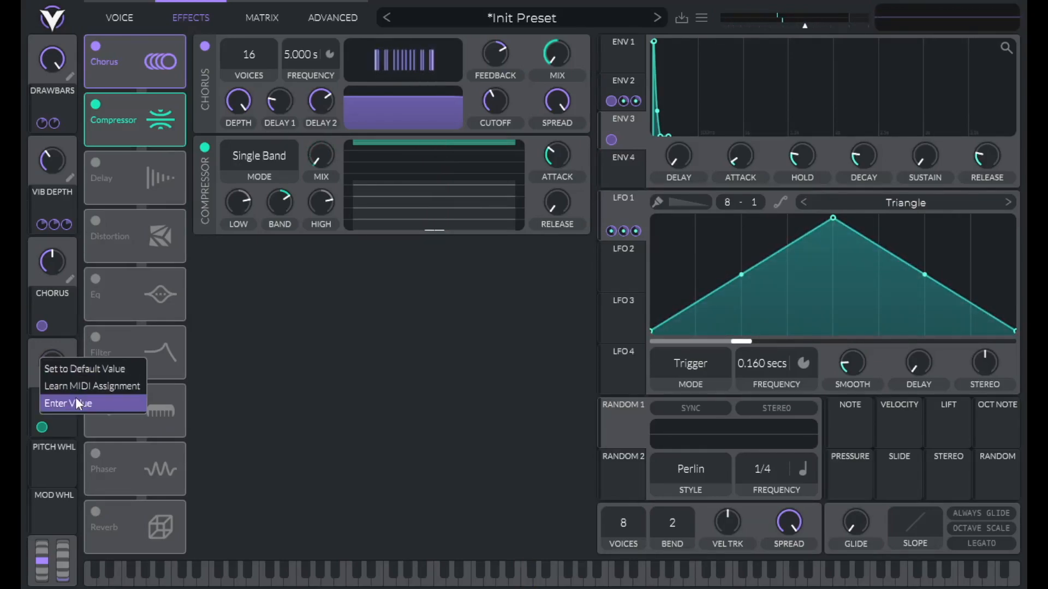
{"action": "left_click", "coordinate": [65, 402]}
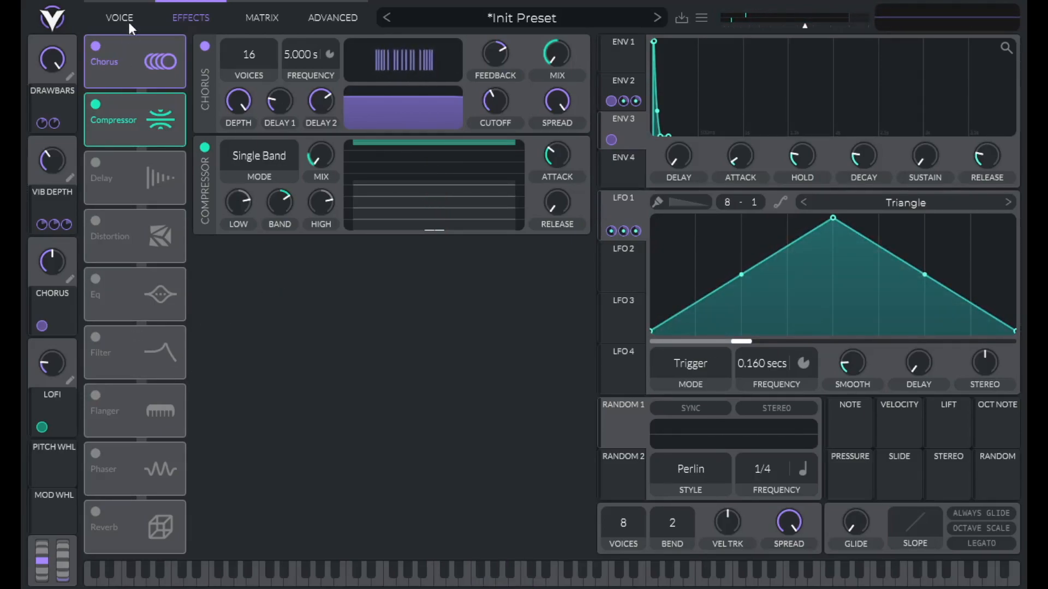
{"action": "left_click", "coordinate": [119, 19]}
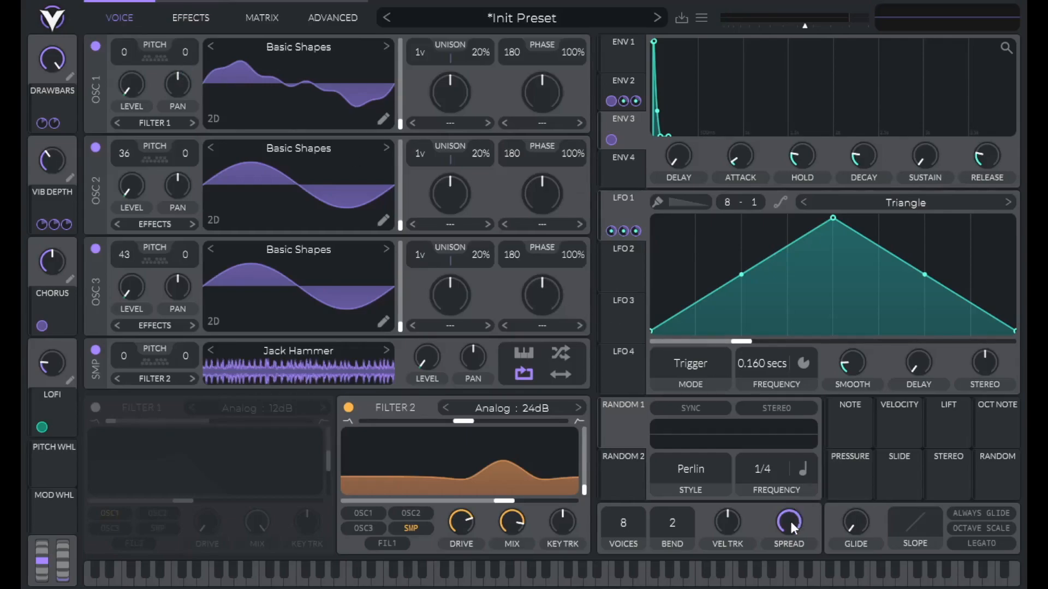